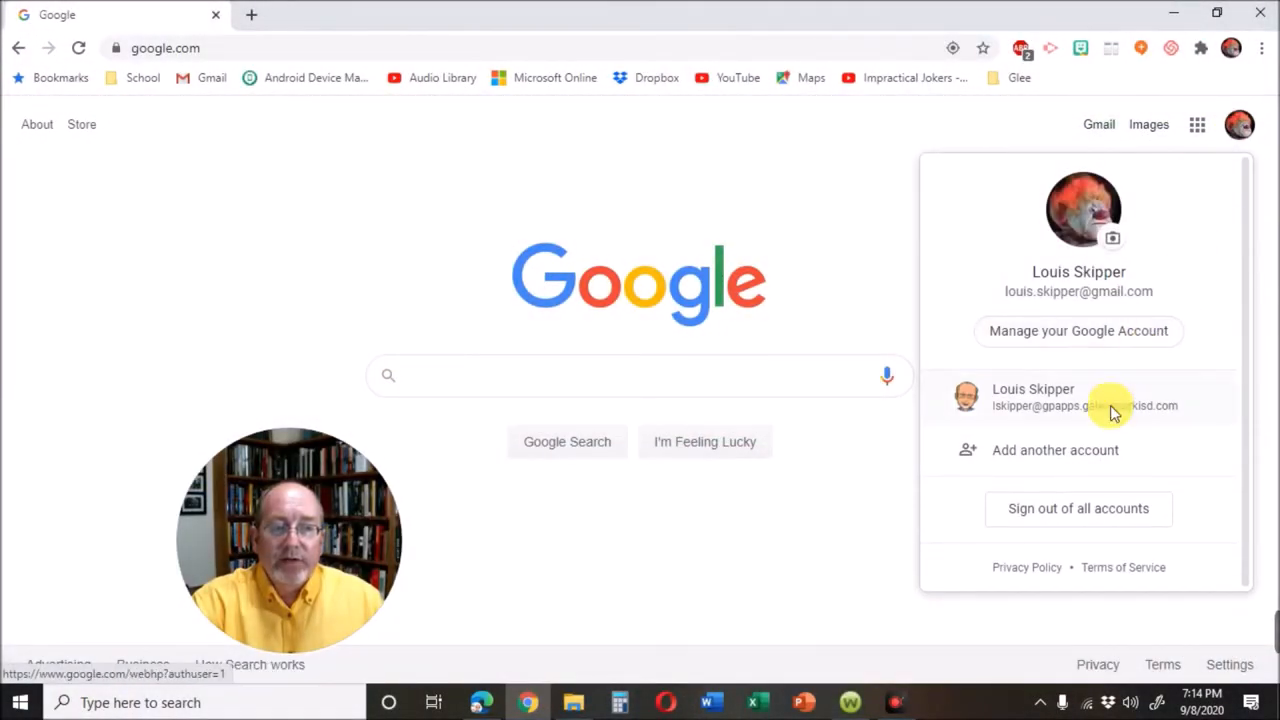
Step: Switch Google Search to the school account and launch Google Sites from the apps grid
{"action": "left_click", "coordinate": [1040, 397]}
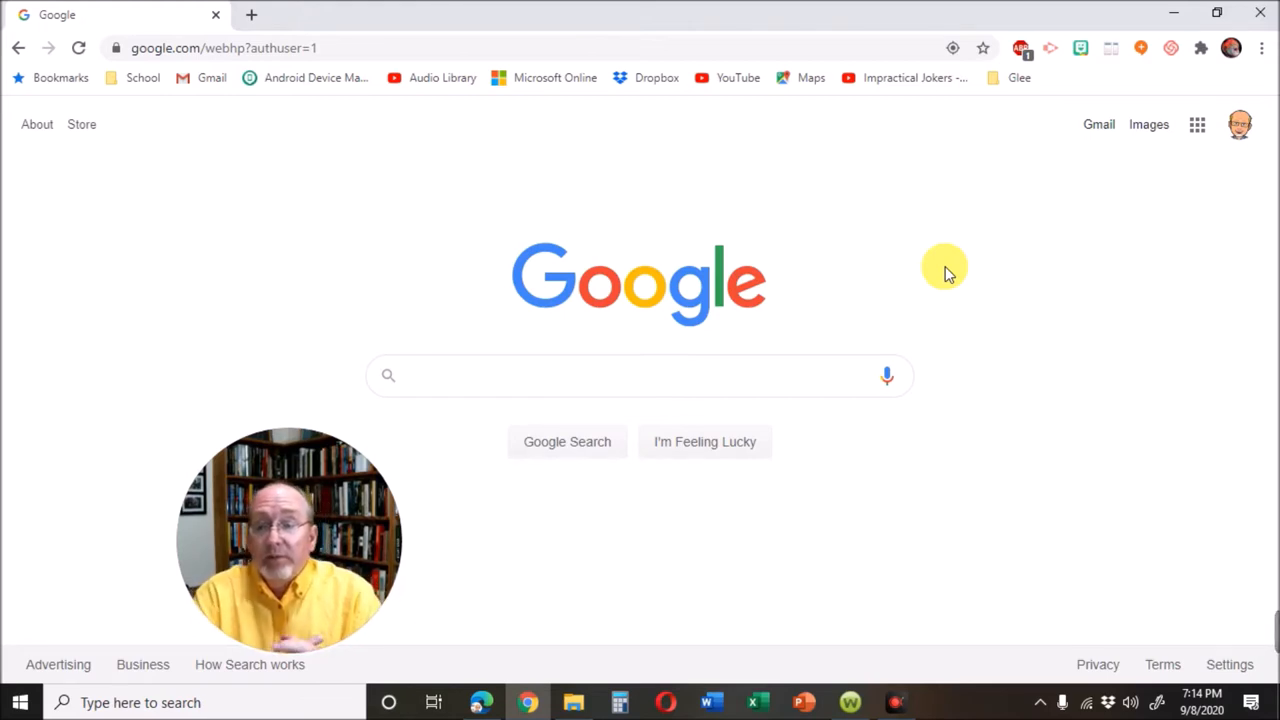
{"action": "left_click", "coordinate": [640, 375]}
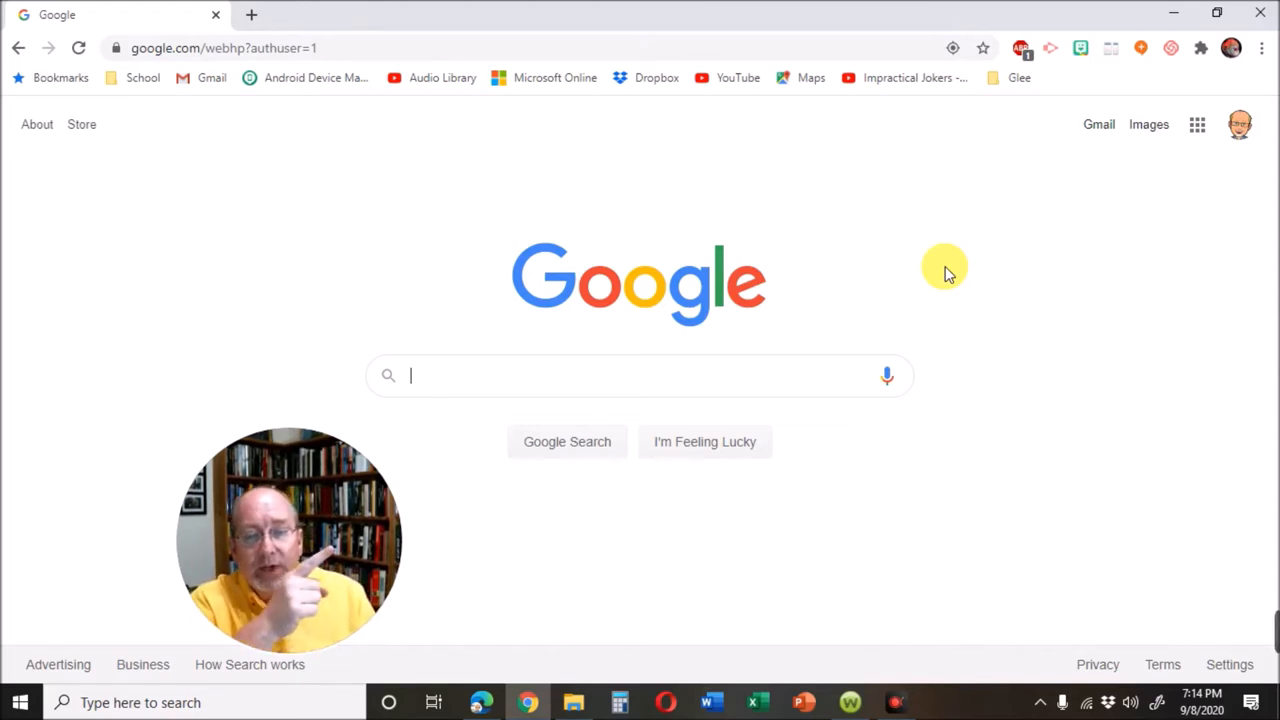
{"action": "mouse_move", "coordinate": [1197, 128]}
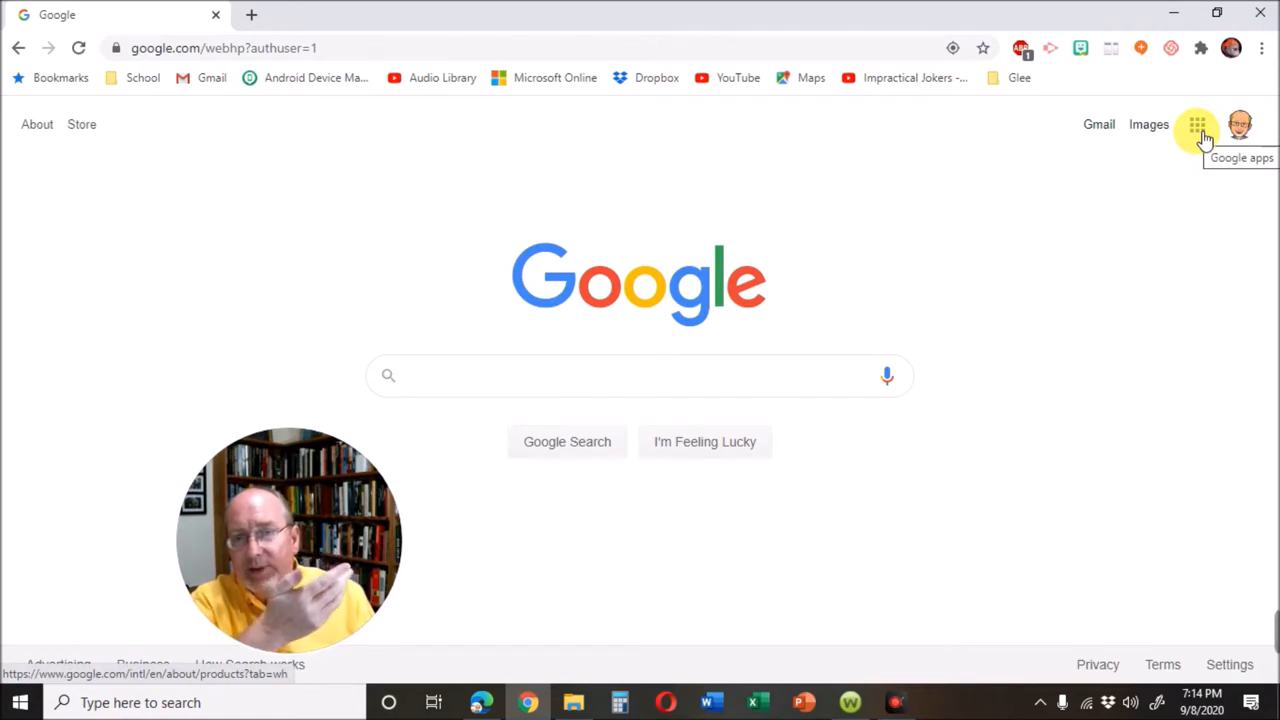
{"action": "left_click", "coordinate": [1197, 124]}
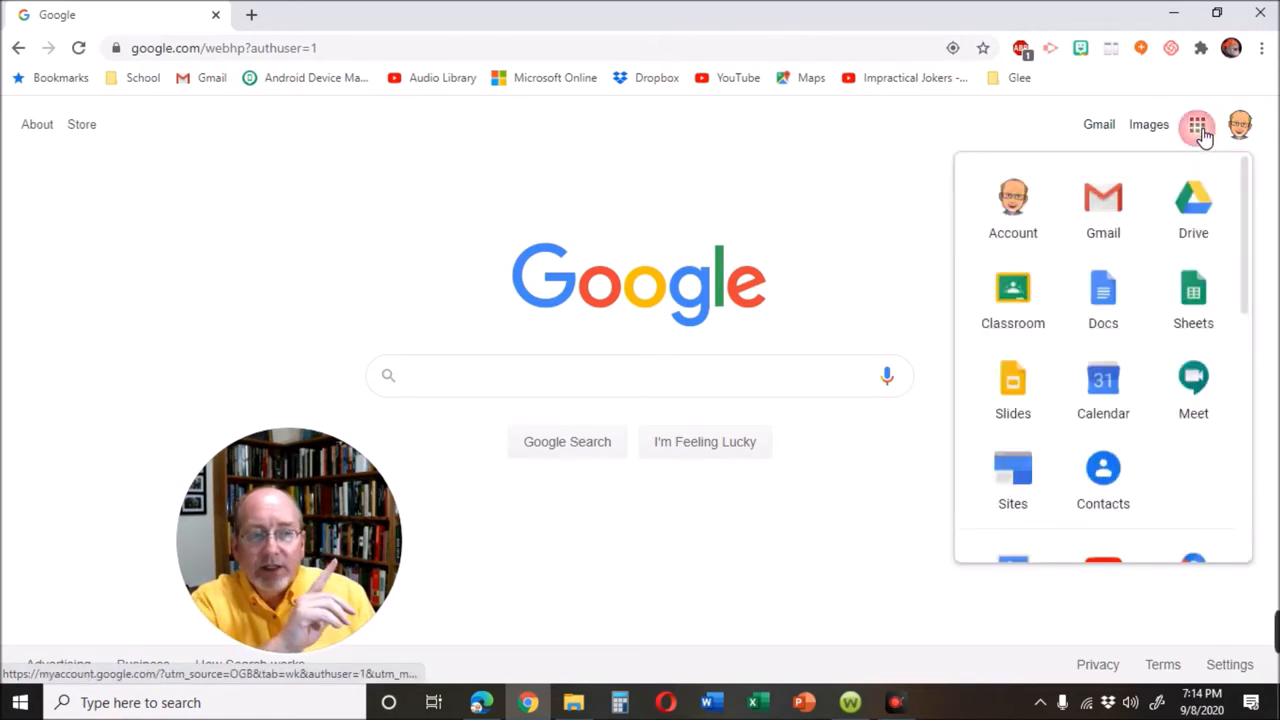
{"action": "mouse_move", "coordinate": [1103, 298]}
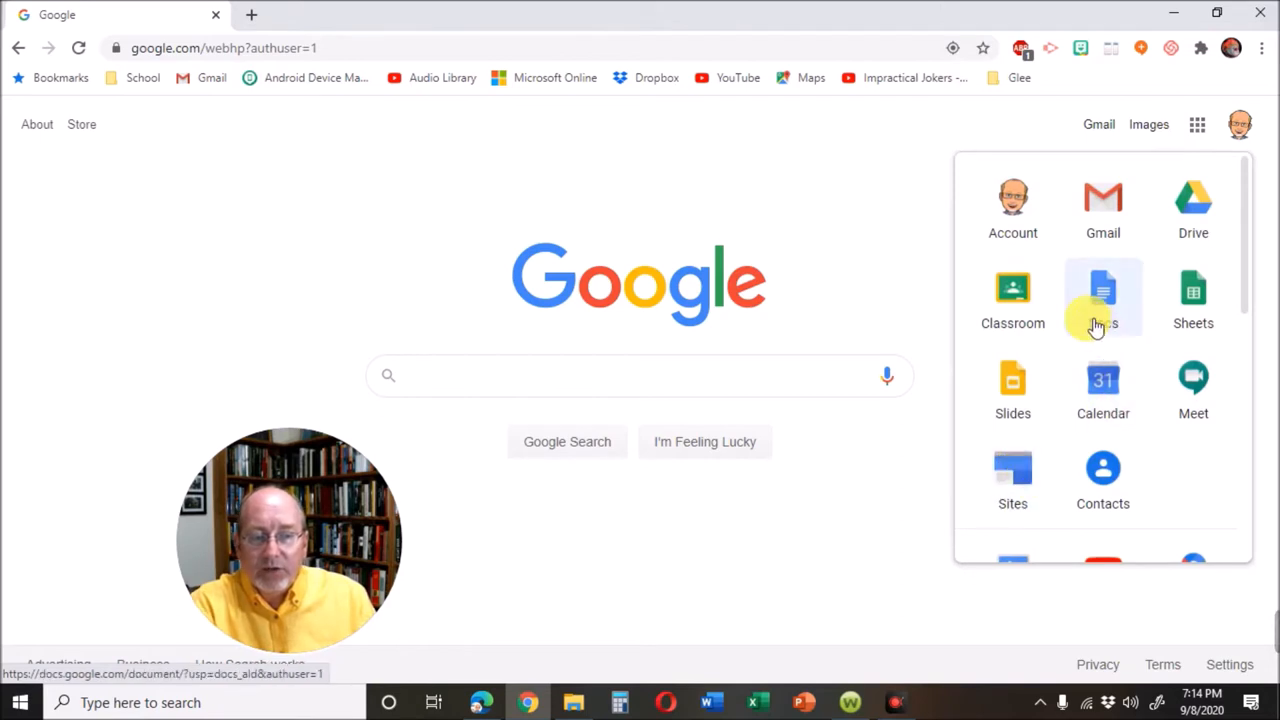
{"action": "mouse_move", "coordinate": [1183, 413]}
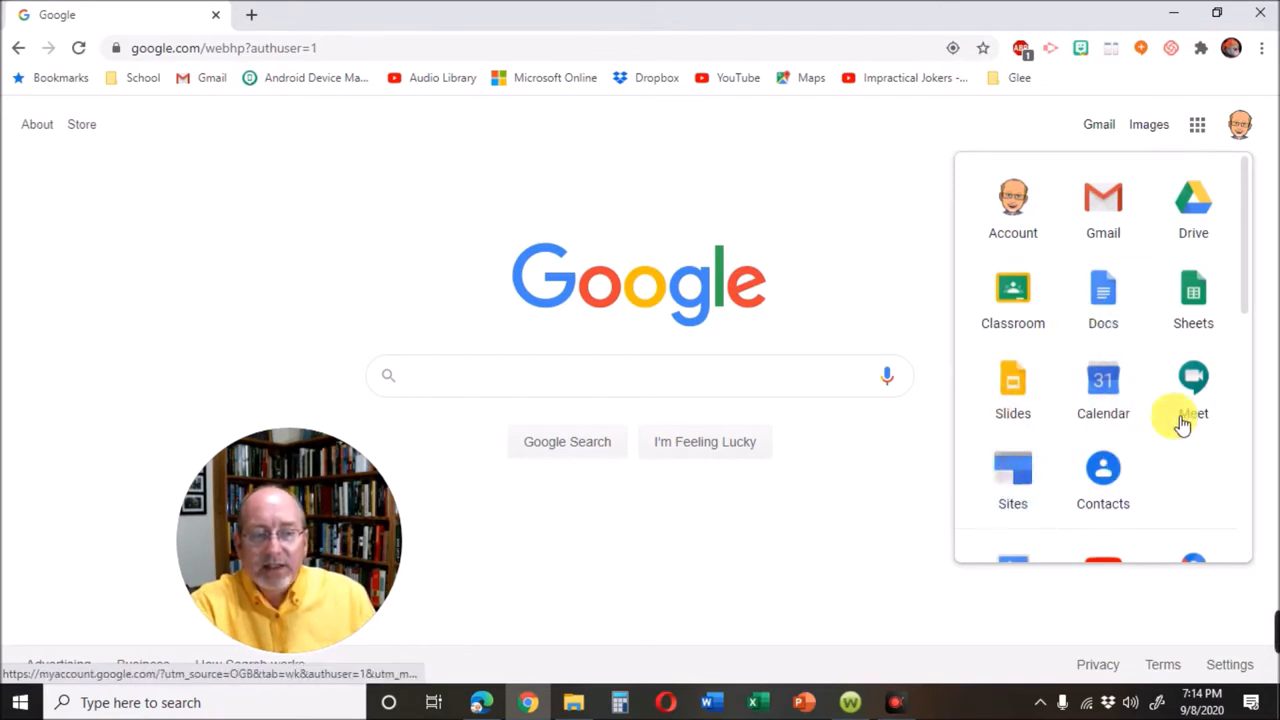
{"action": "scroll", "scroll_direction": "down", "scroll_amount": 3}
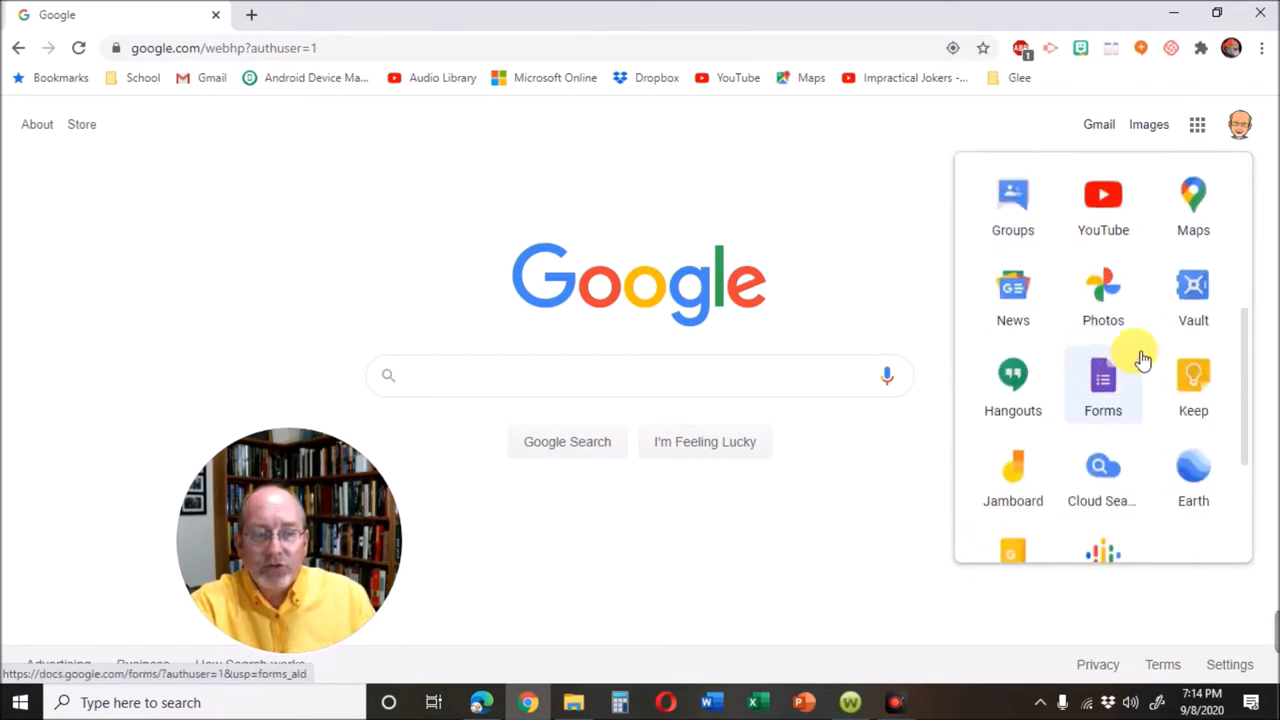
{"action": "scroll", "scroll_direction": "up", "scroll_amount": 3}
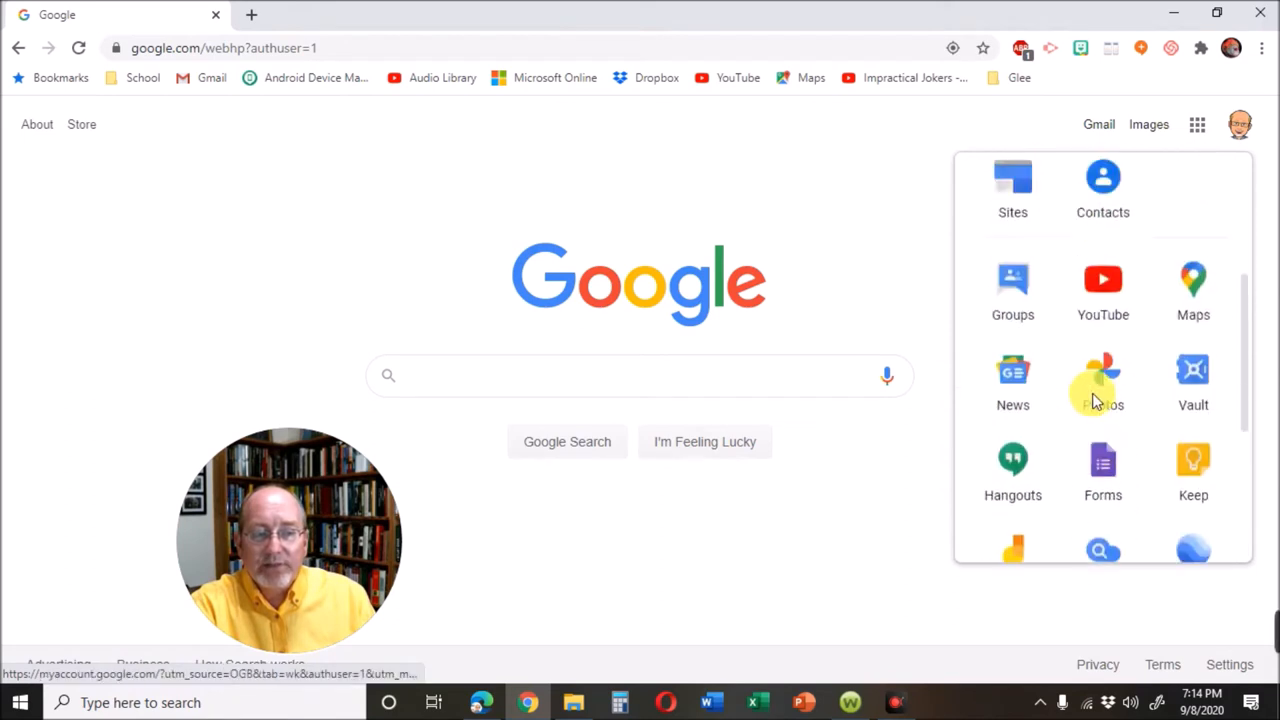
{"action": "scroll", "scroll_direction": "up", "scroll_amount": 3}
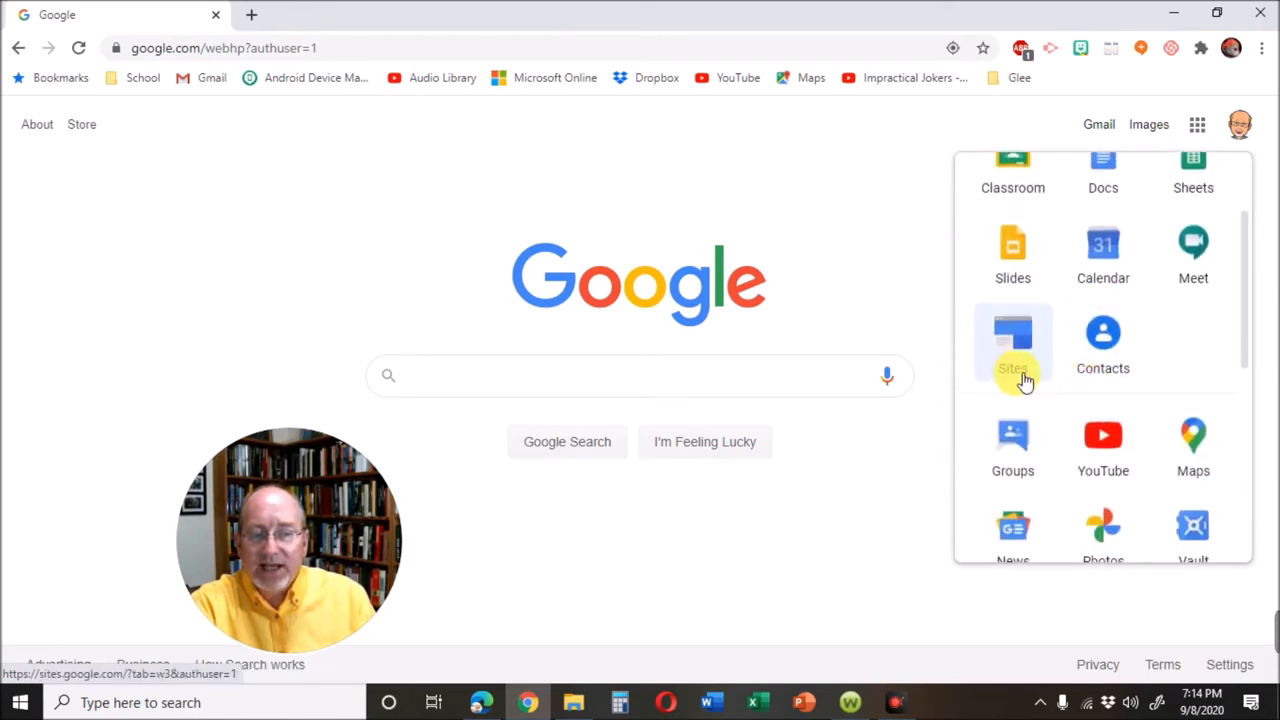
{"action": "left_click", "coordinate": [1012, 340]}
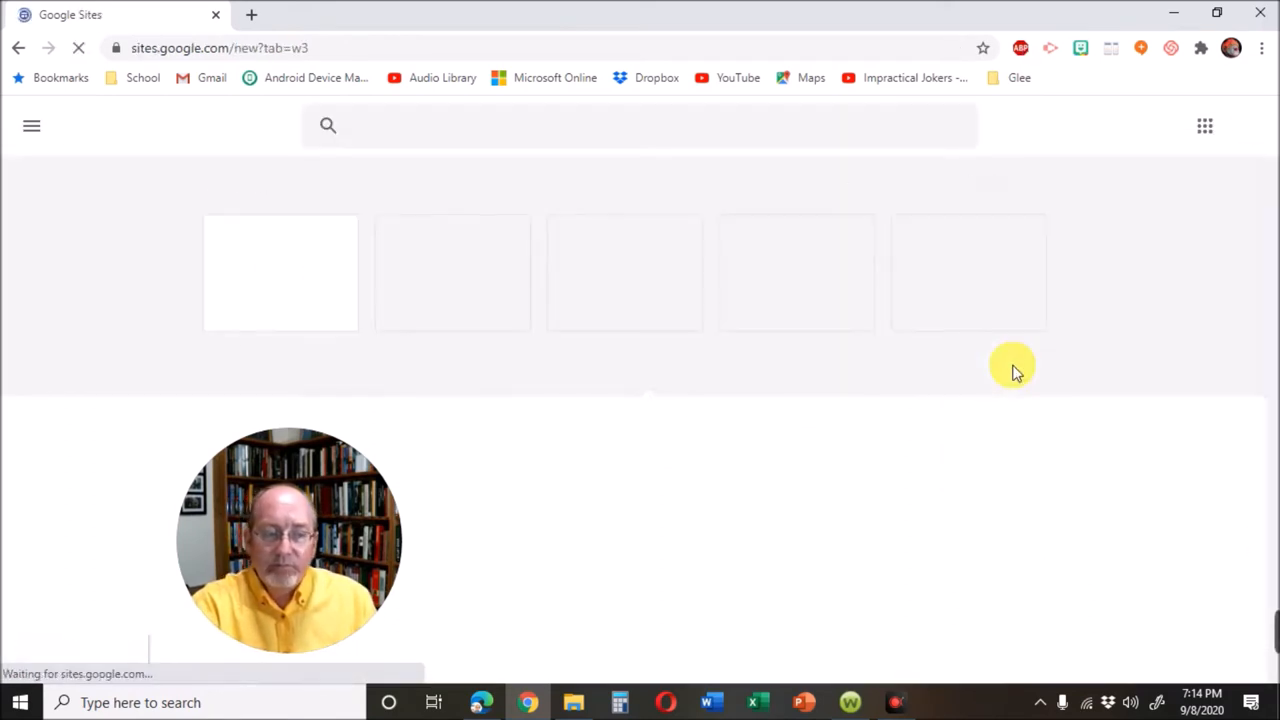
Step: Switch Sites to the school account and show the classic list of school sites
{"action": "left_click", "coordinate": [1234, 126]}
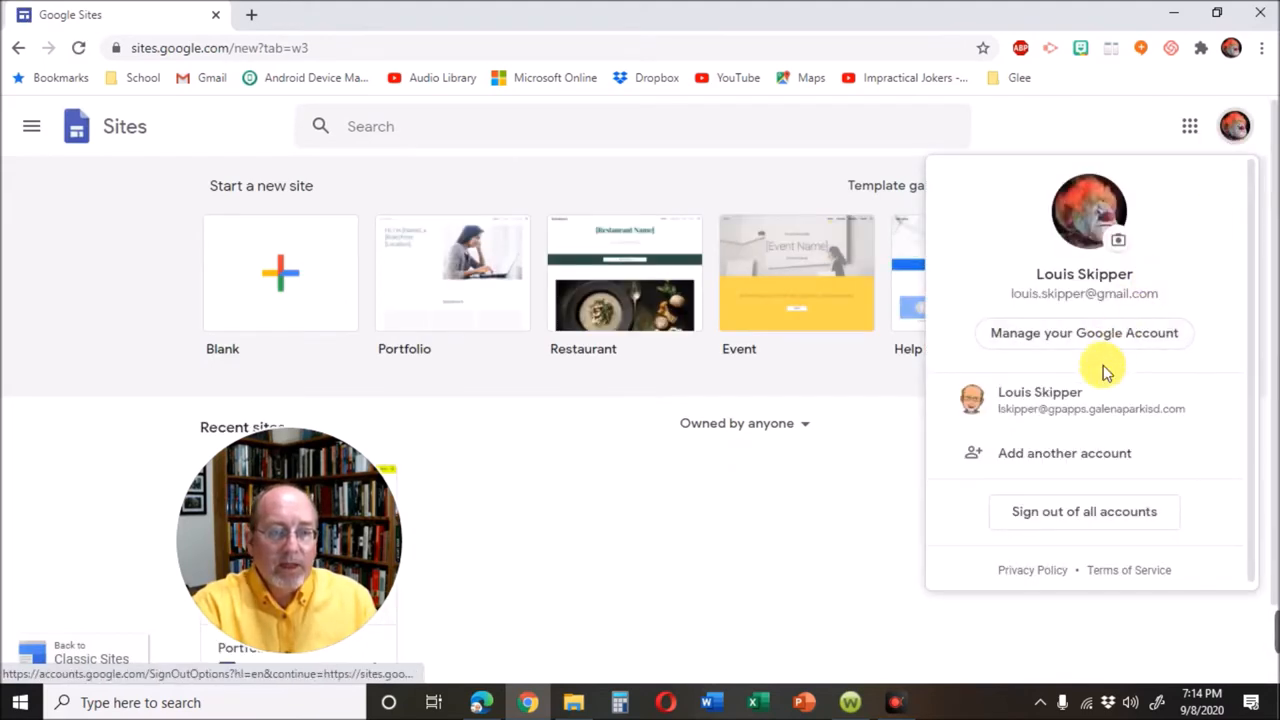
{"action": "left_click", "coordinate": [1040, 399]}
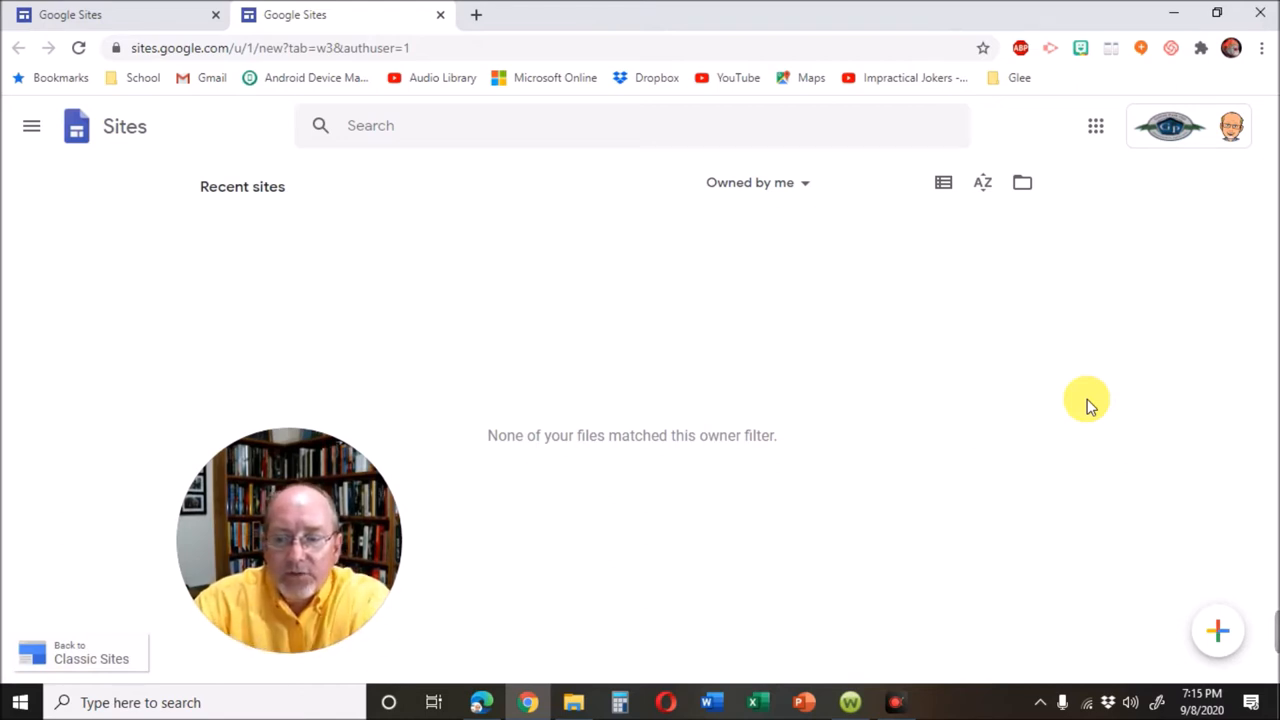
{"action": "mouse_move", "coordinate": [1003, 387]}
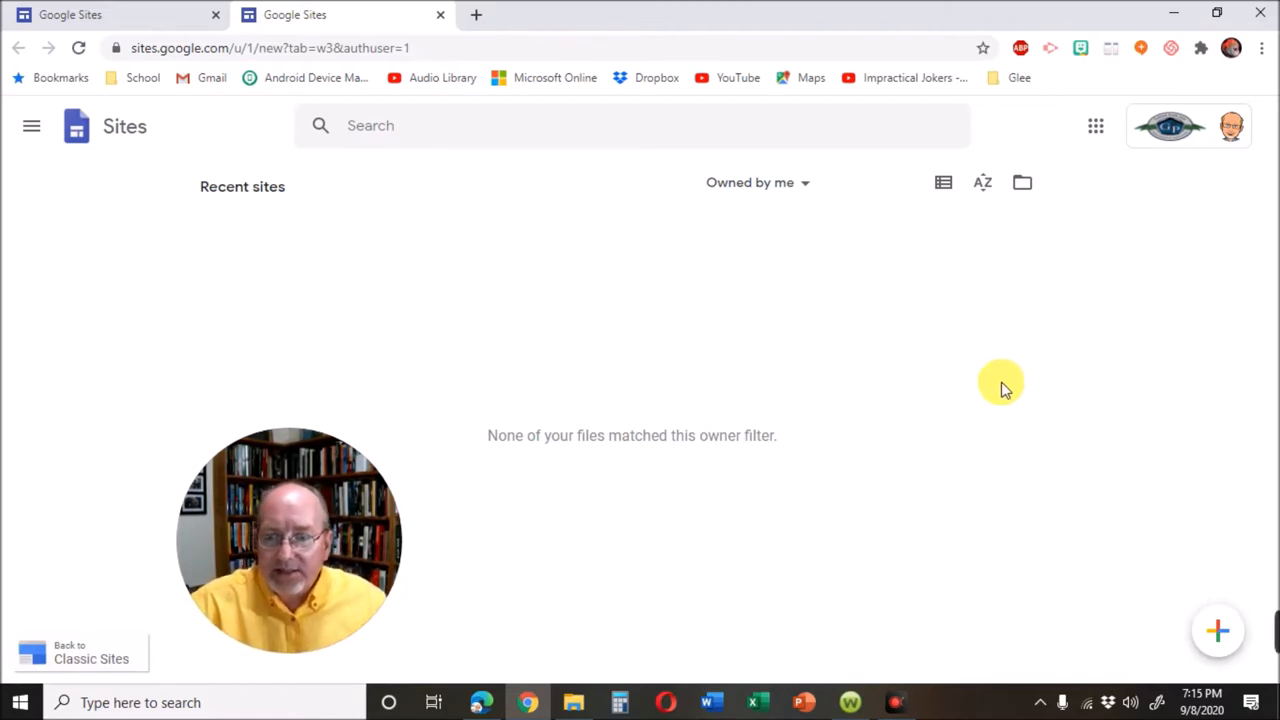
{"action": "left_click", "coordinate": [80, 651]}
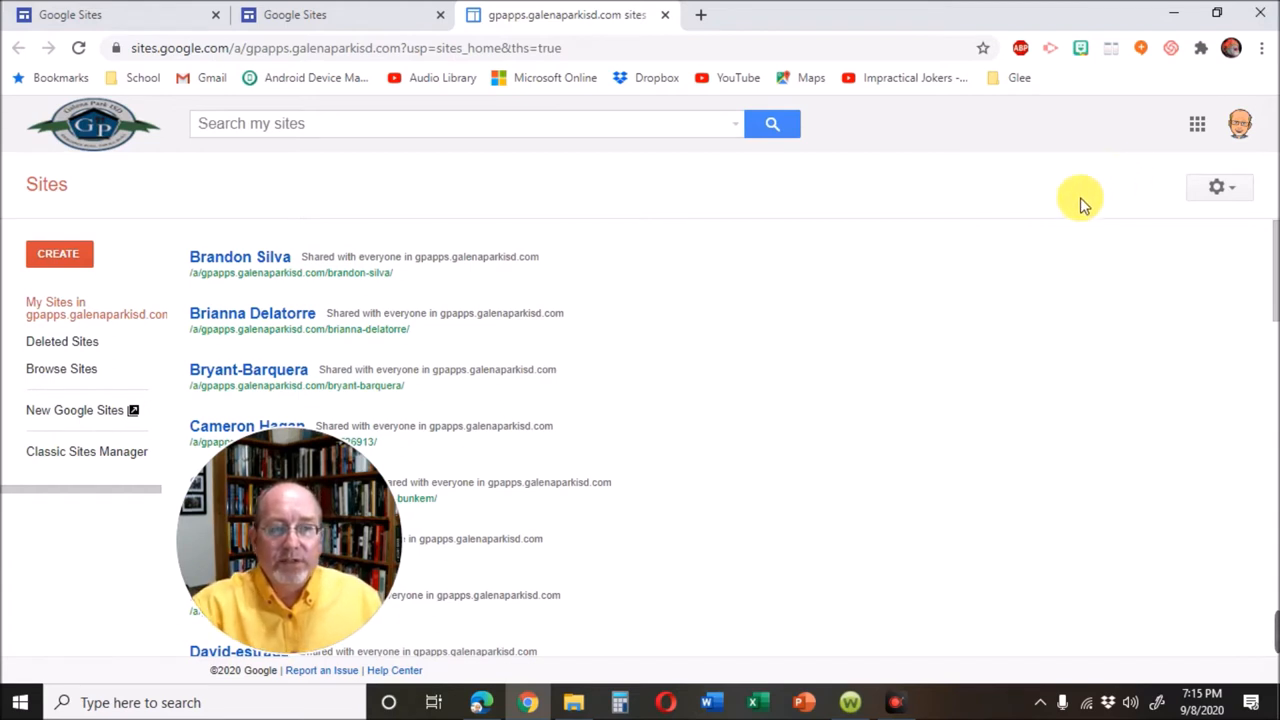
{"action": "mouse_move", "coordinate": [500, 395]}
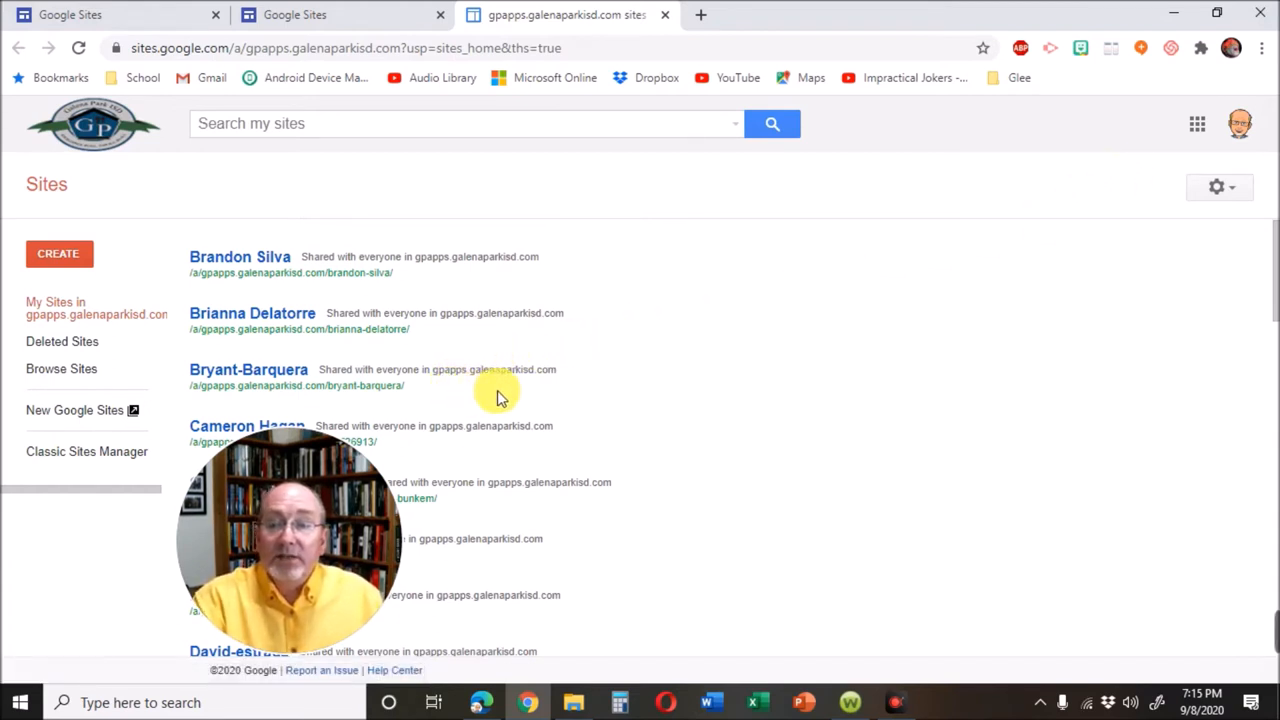
{"action": "mouse_move", "coordinate": [75, 410]}
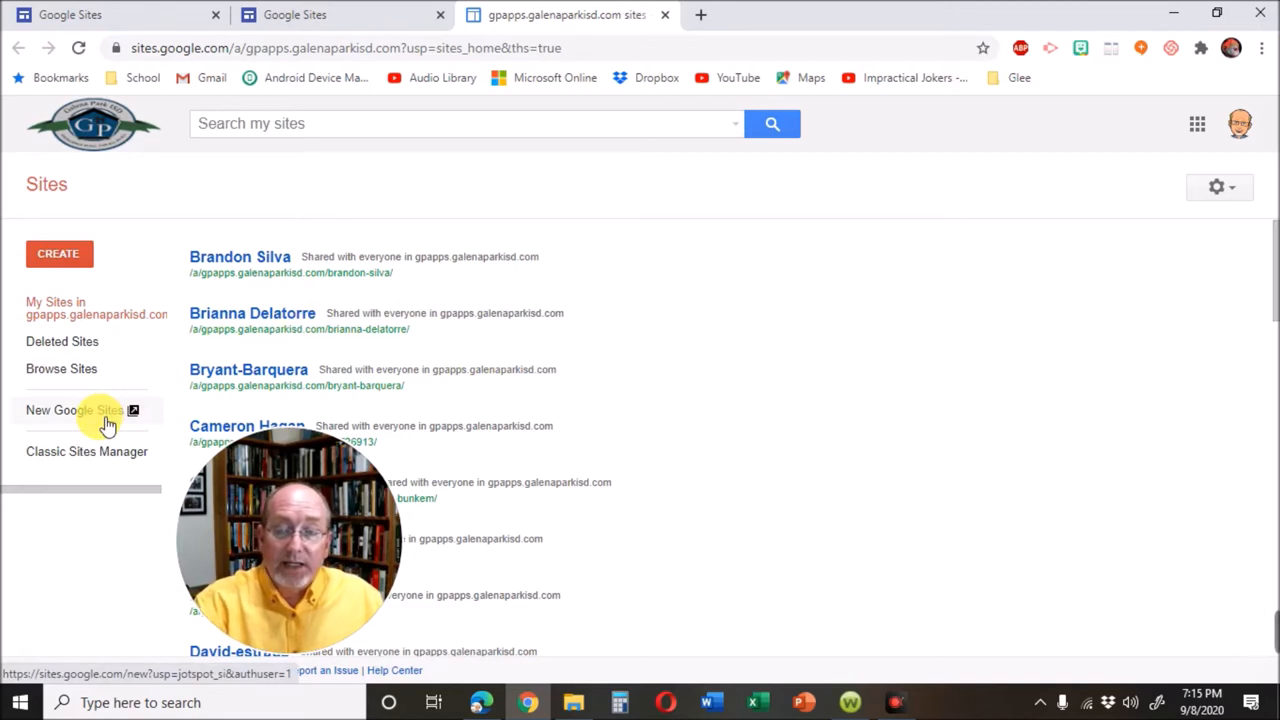
Step: Return to the new Google Sites home and create a blank untitled site
{"action": "left_click", "coordinate": [75, 410]}
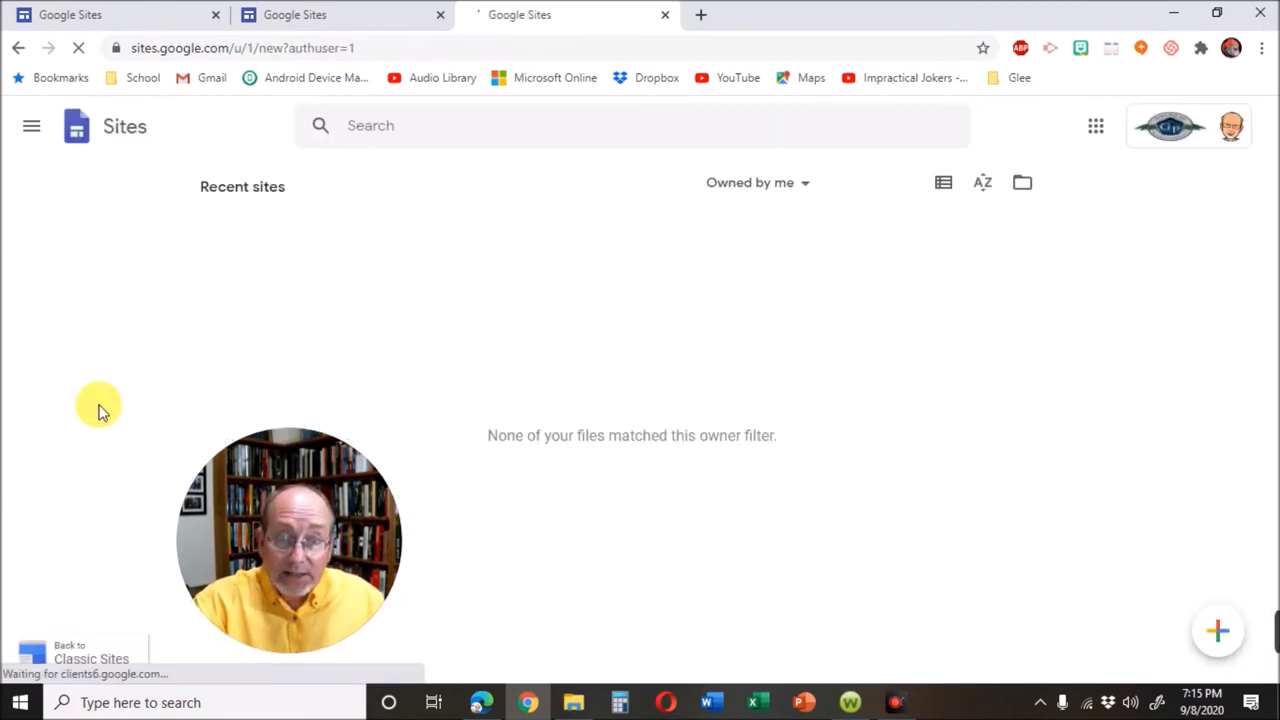
{"action": "mouse_move", "coordinate": [678, 500]}
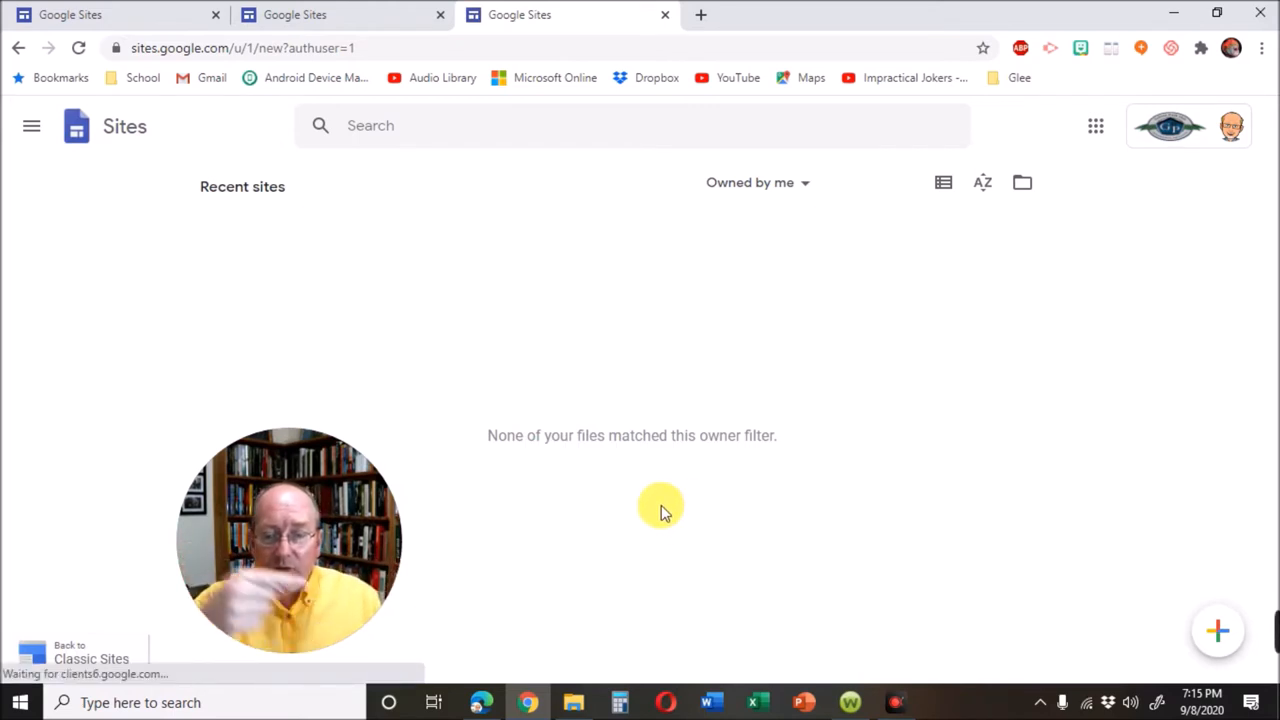
{"action": "left_click_drag", "start_coordinate": [290, 540], "coordinate": [950, 565]}
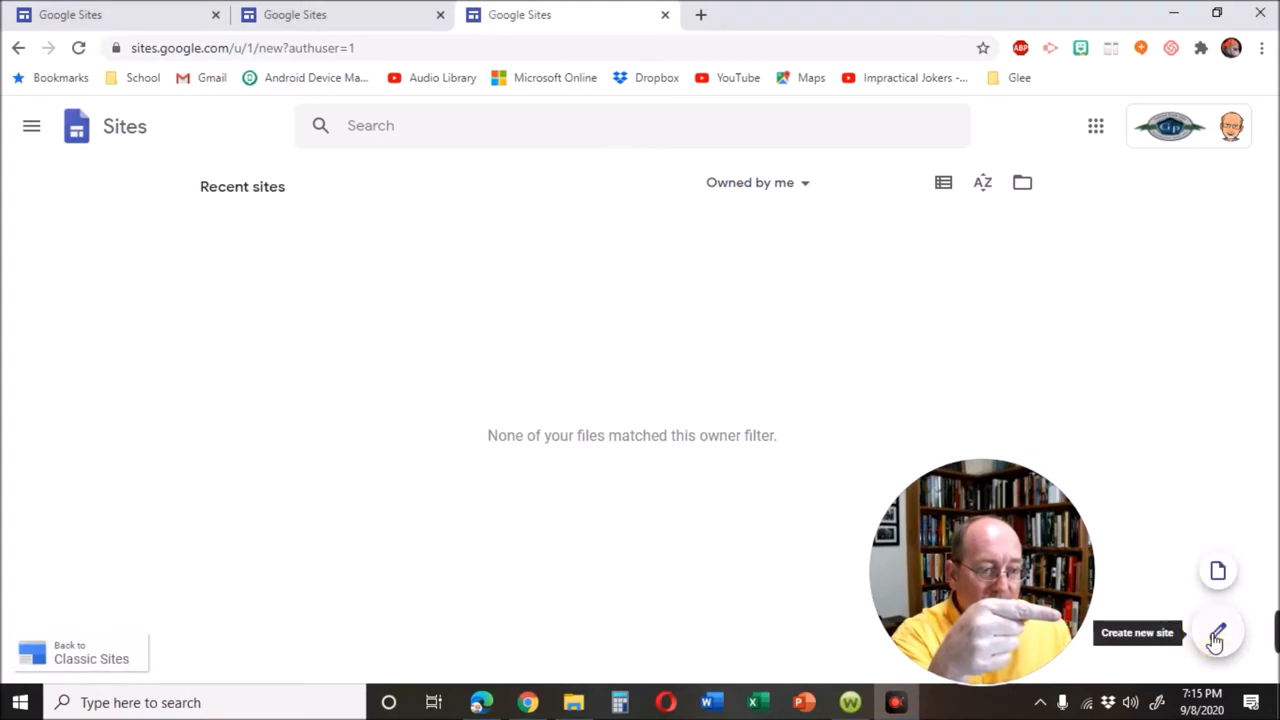
{"action": "left_click", "coordinate": [1217, 632]}
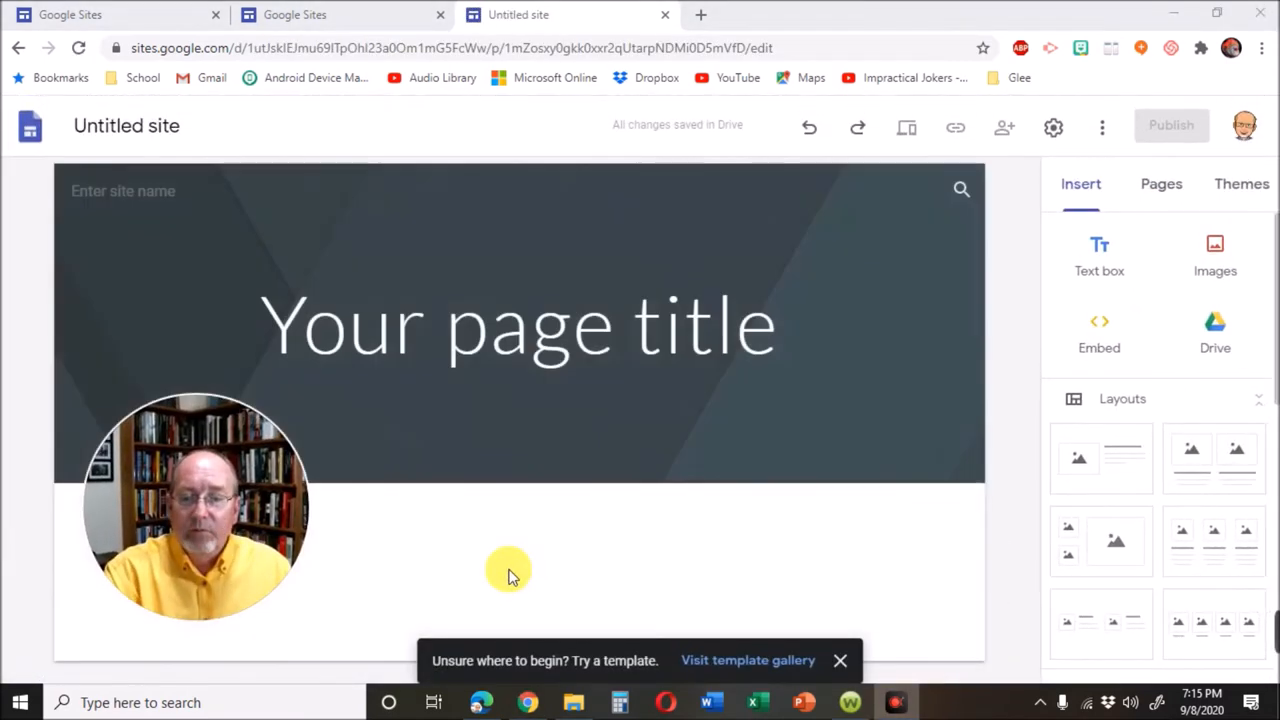
{"action": "mouse_move", "coordinate": [535, 575]}
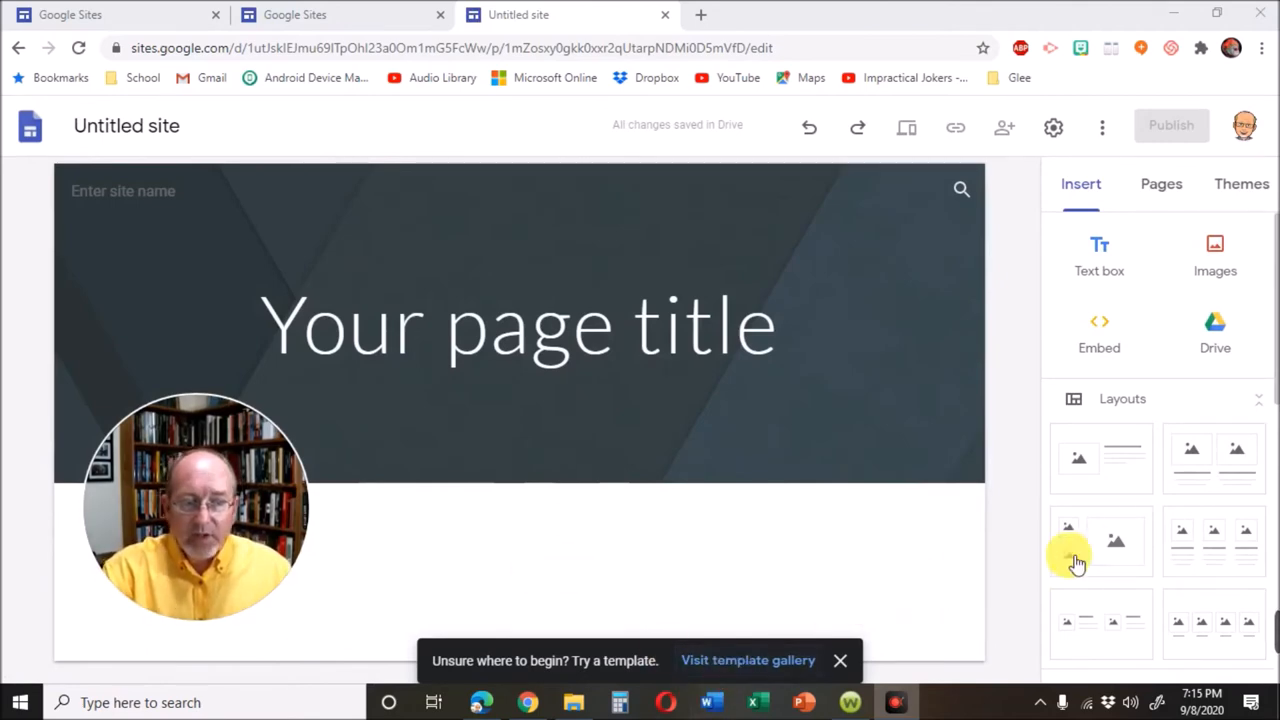
{"action": "scroll", "scroll_direction": "down", "scroll_amount": 3}
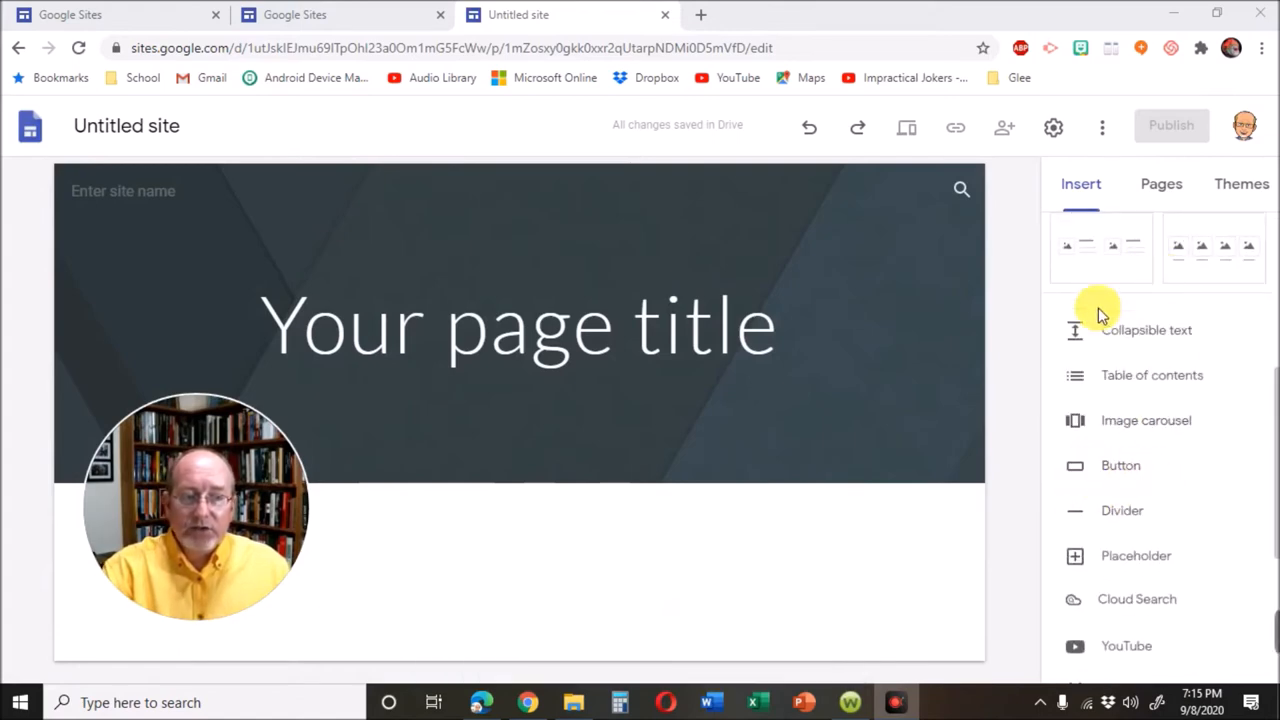
{"action": "mouse_move", "coordinate": [780, 530]}
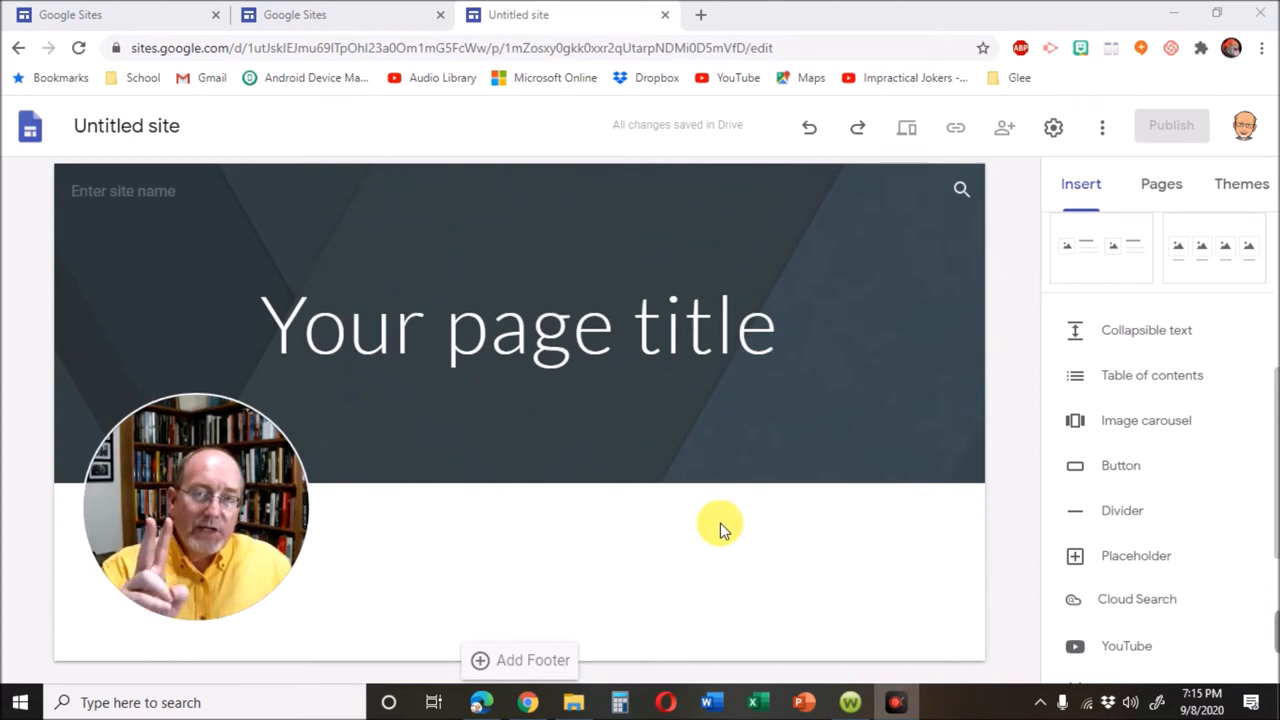
{"action": "left_click", "coordinate": [165, 125]}
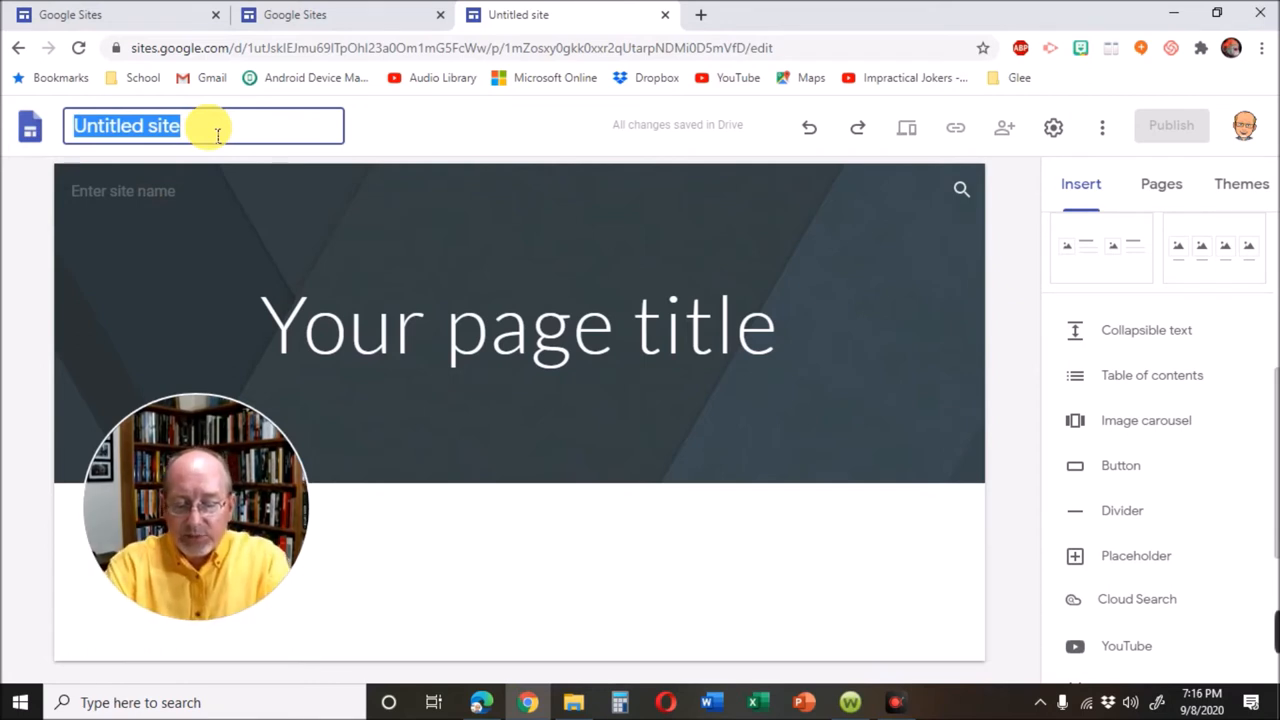
Step: Enter 'YourLastNameCWSite' as the site name, then click away to deselect
{"action": "type", "text": "YourLastName"}
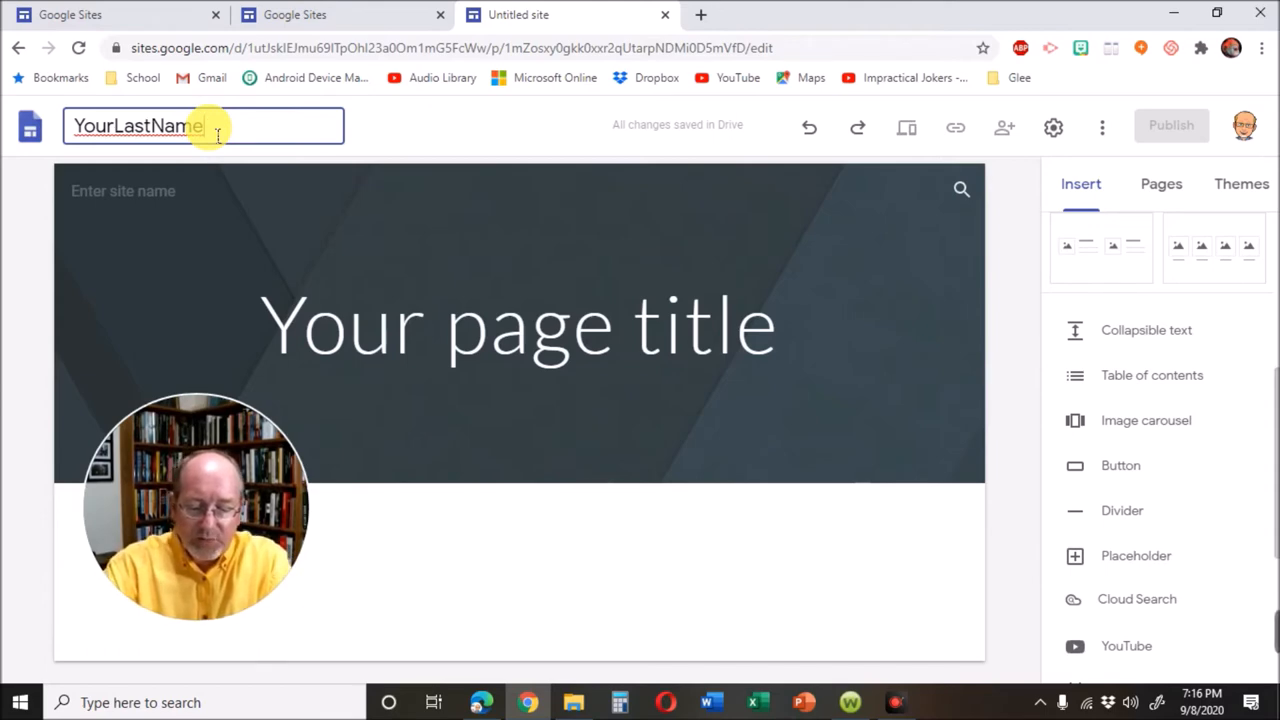
{"action": "type", "text": "CW"}
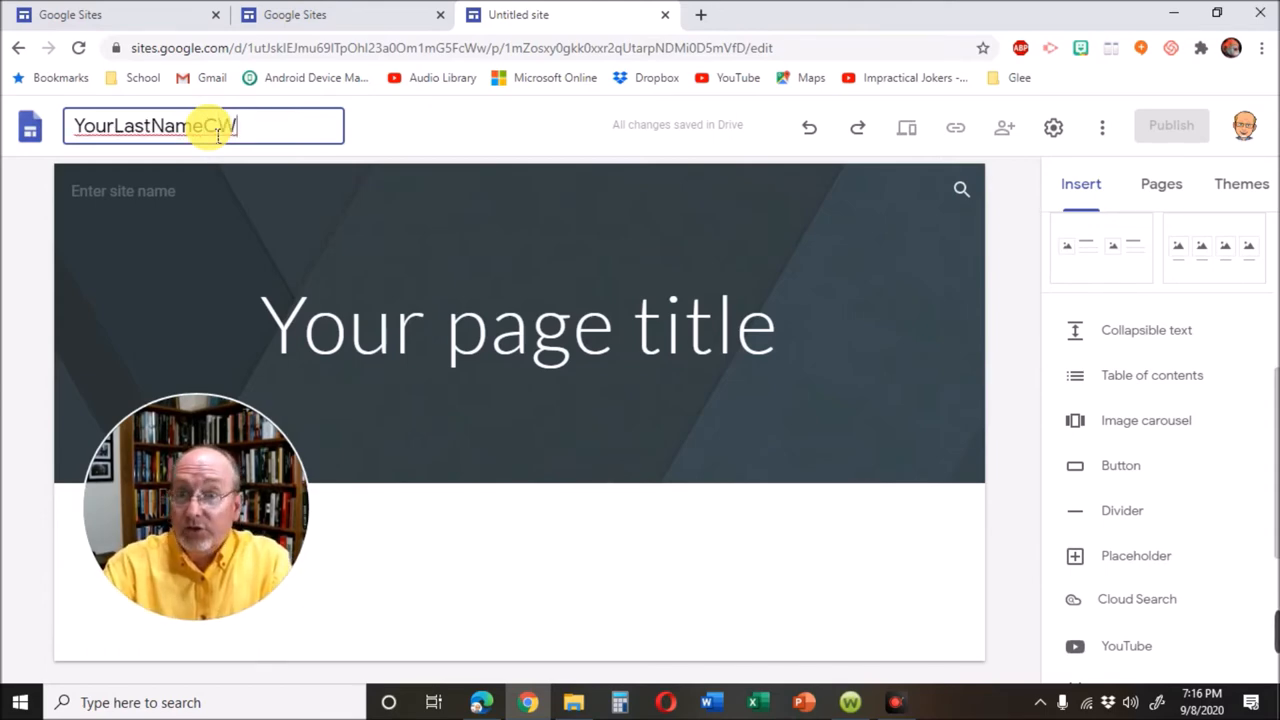
{"action": "type", "text": "Site"}
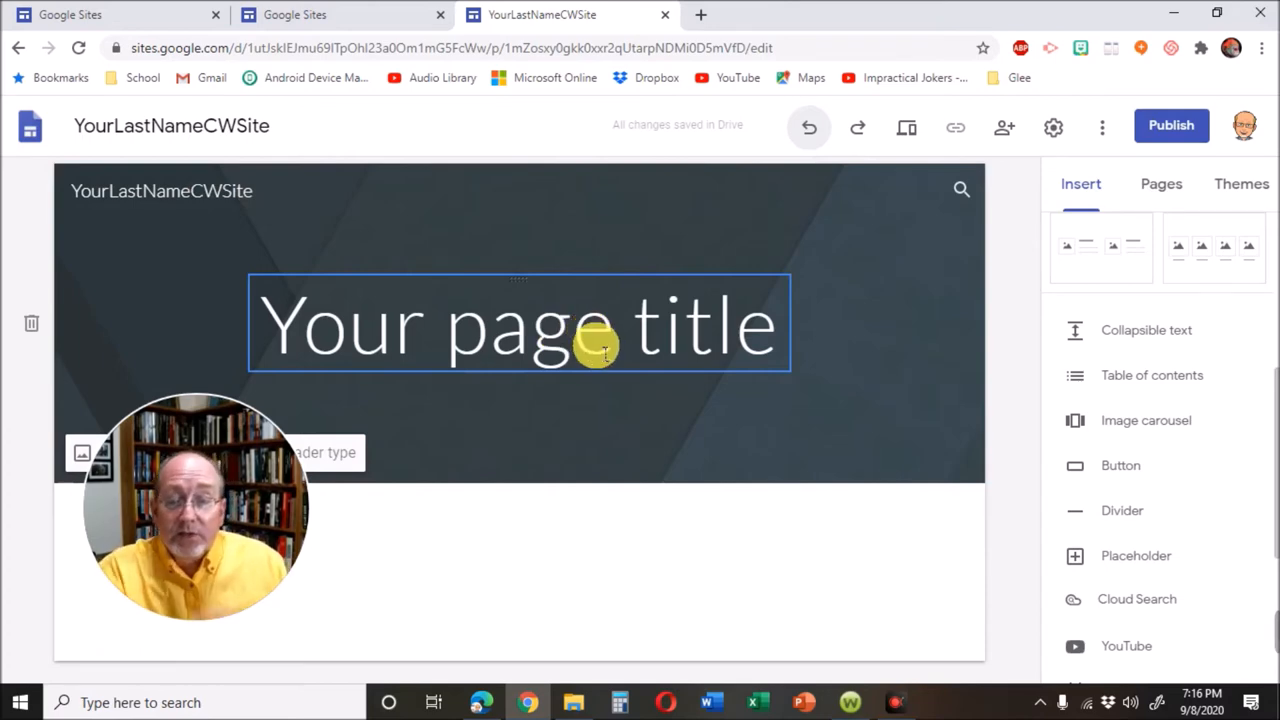
{"action": "left_click", "coordinate": [355, 500]}
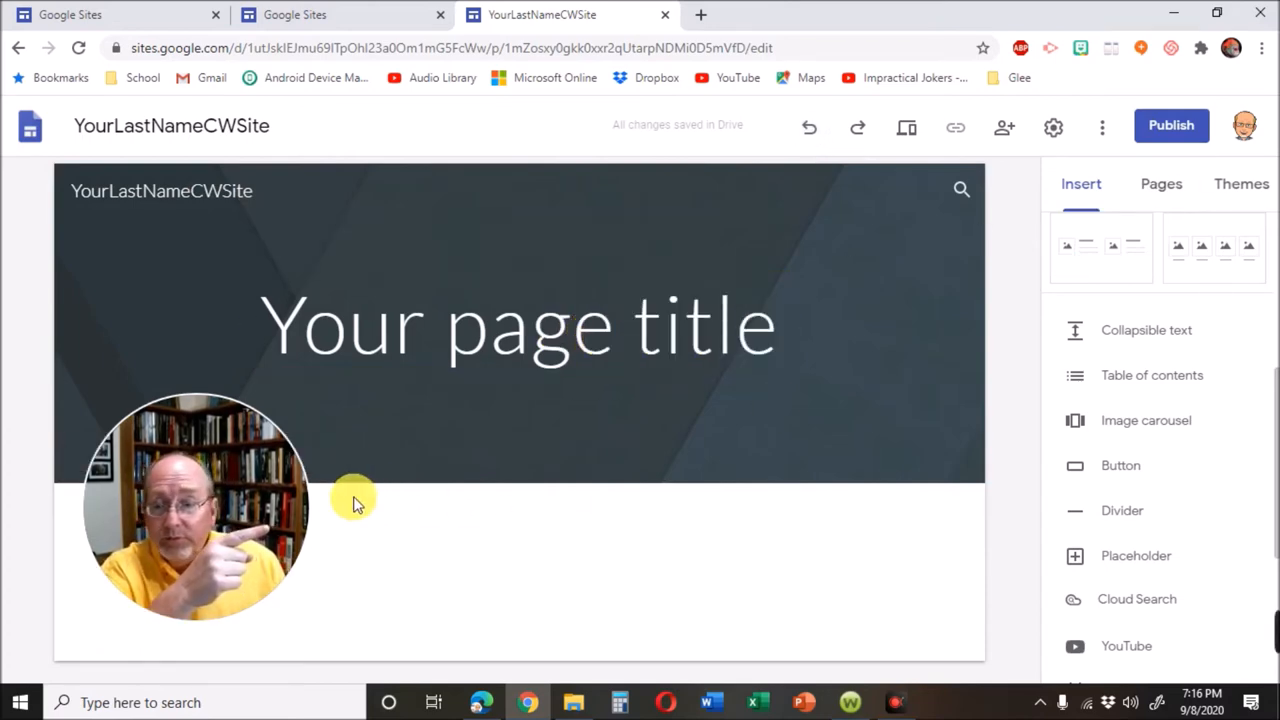
{"action": "left_click_drag", "start_coordinate": [195, 505], "coordinate": [870, 290]}
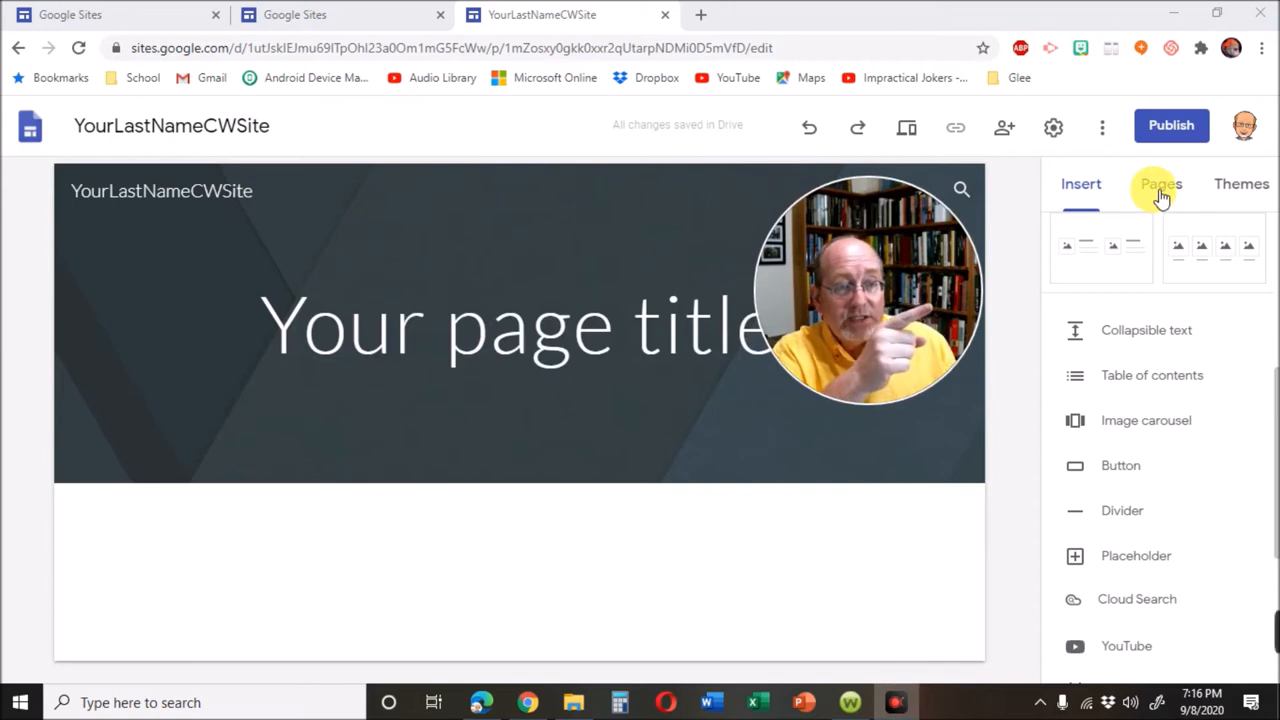
Step: In the Pages panel, add pages named Poetry, Fiction and Drama
{"action": "left_click", "coordinate": [1160, 184]}
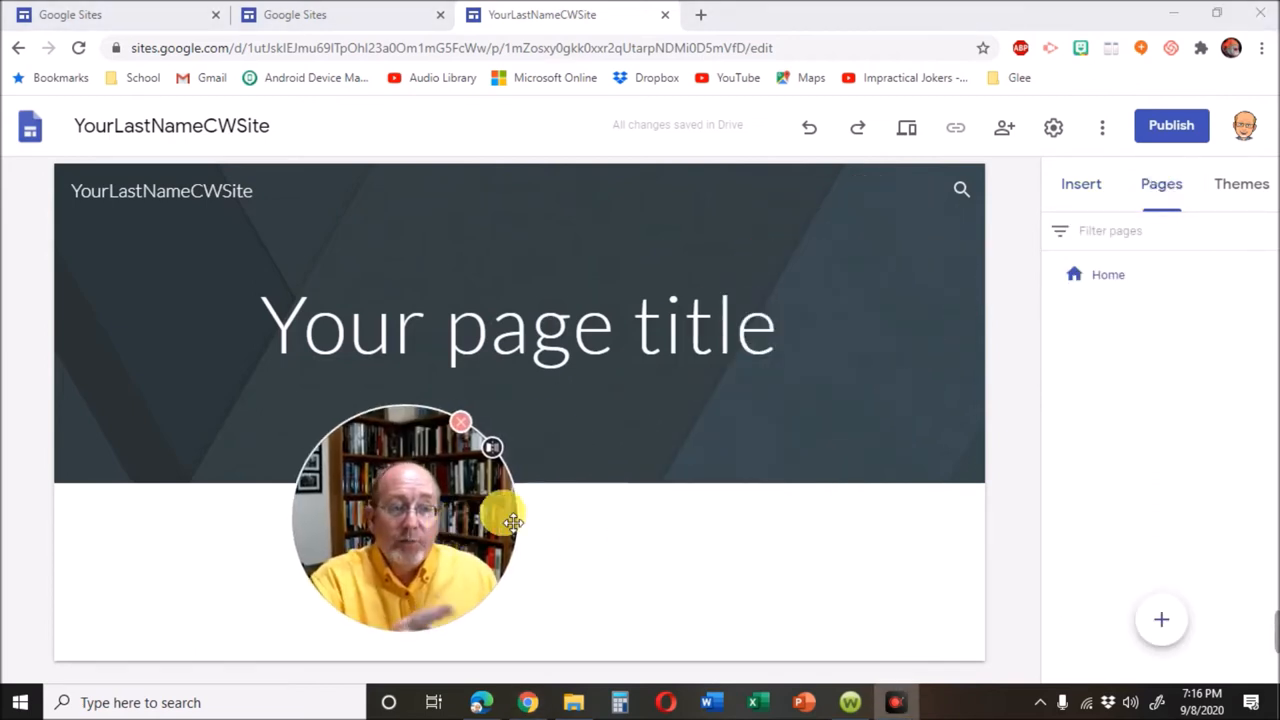
{"action": "left_click_drag", "start_coordinate": [405, 515], "coordinate": [895, 565]}
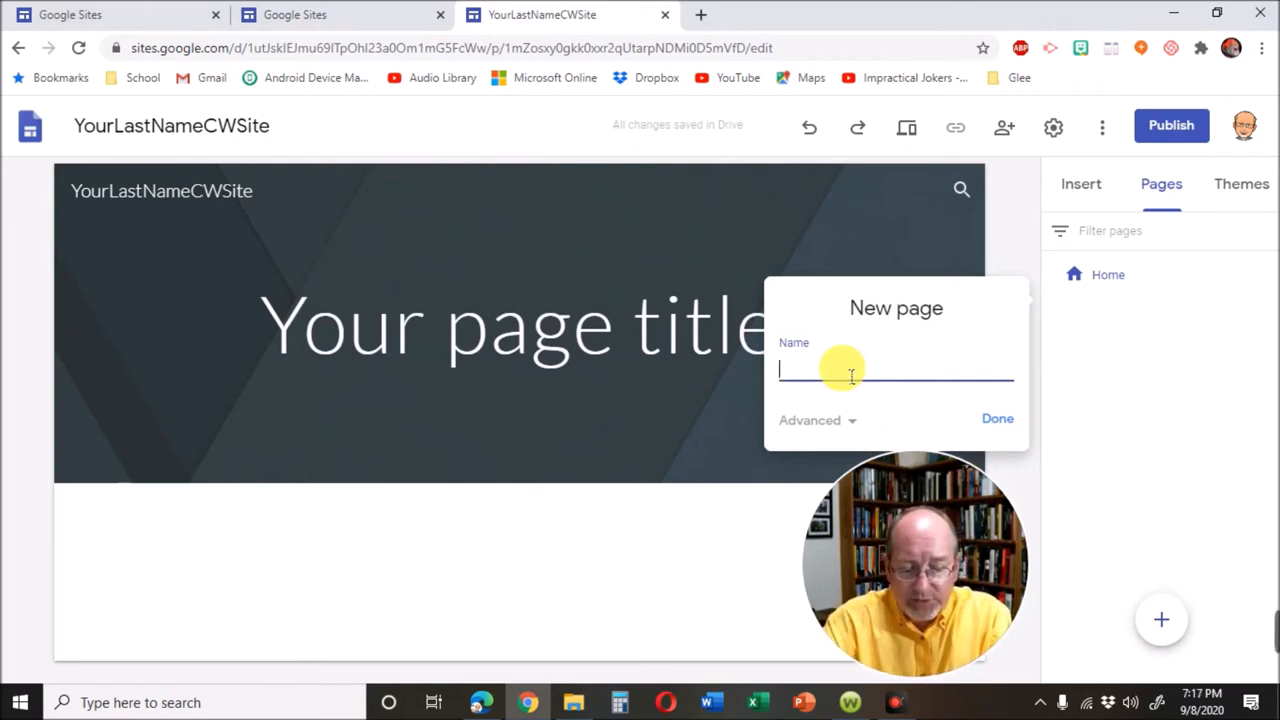
{"action": "type", "text": "Poetry"}
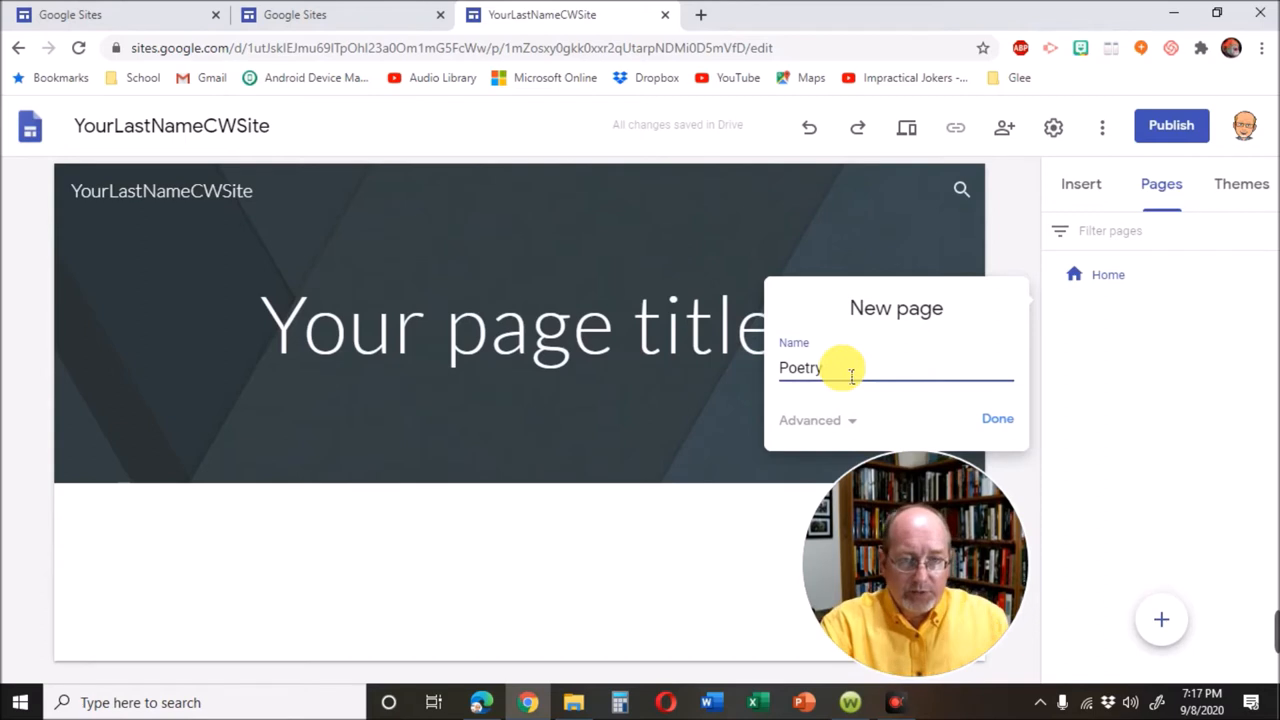
{"action": "left_click", "coordinate": [997, 418]}
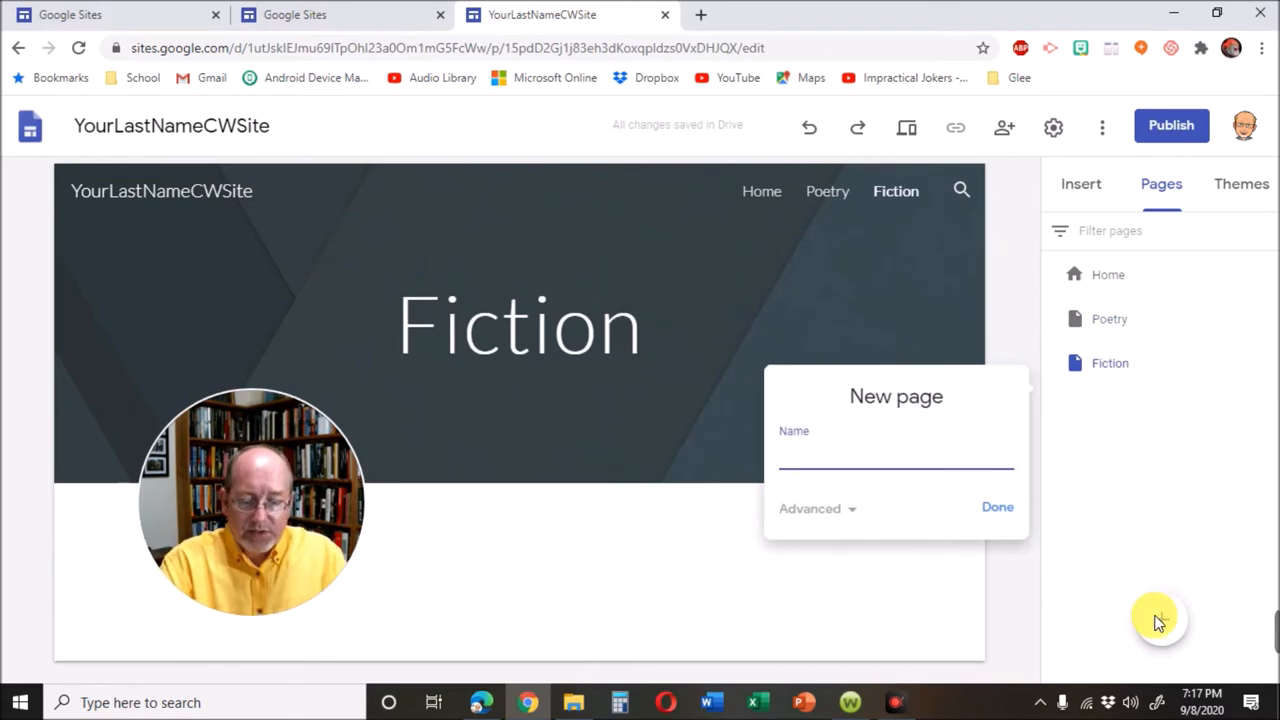
{"action": "type", "text": "Drama"}
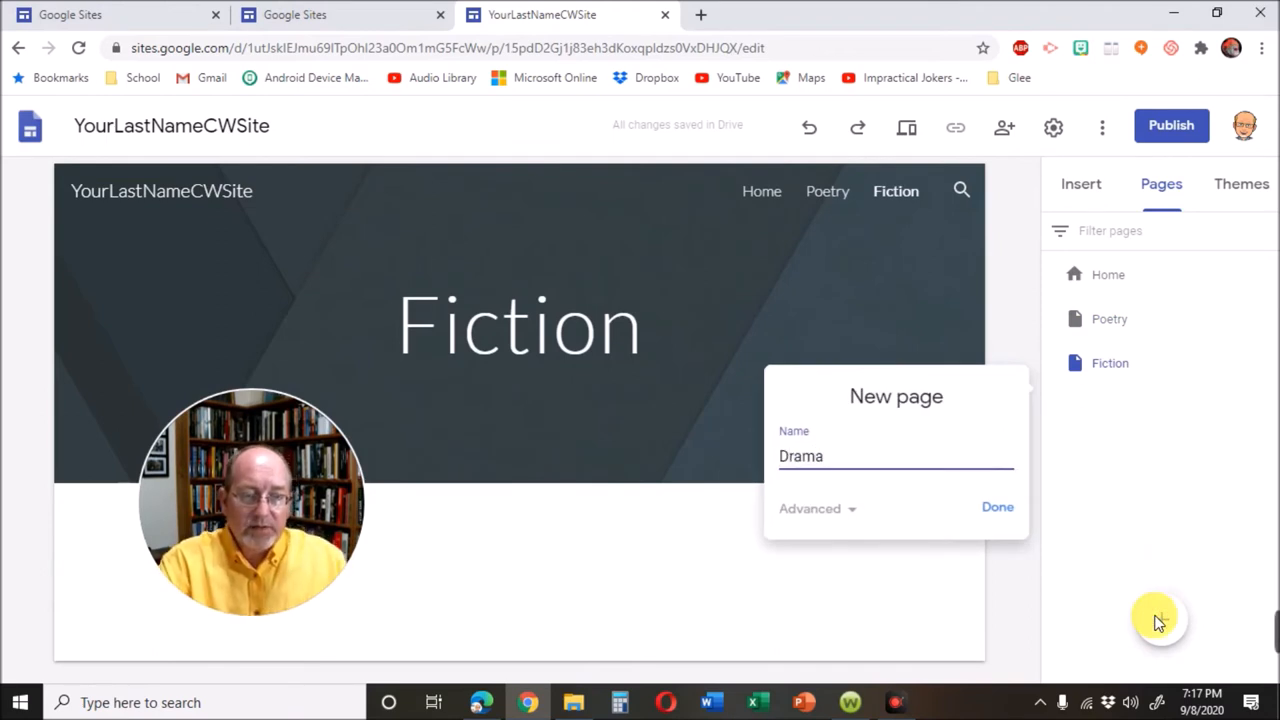
{"action": "left_click", "coordinate": [997, 507]}
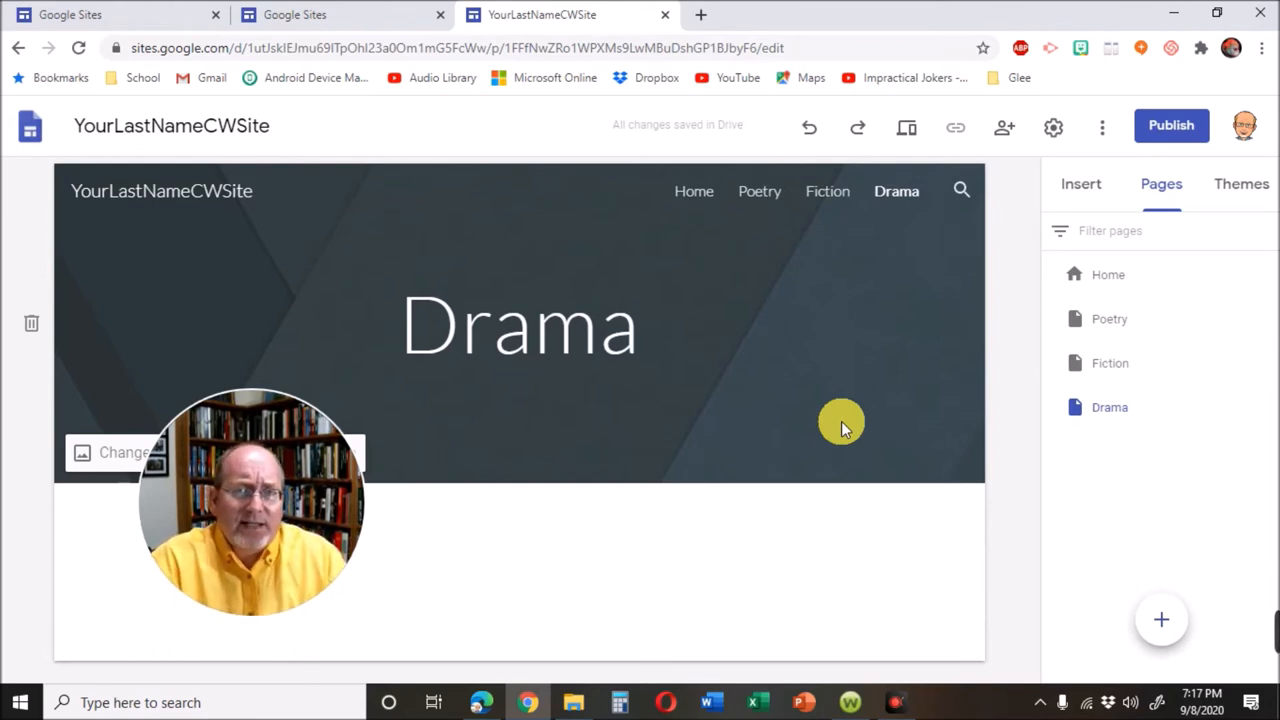
{"action": "mouse_move", "coordinate": [838, 360]}
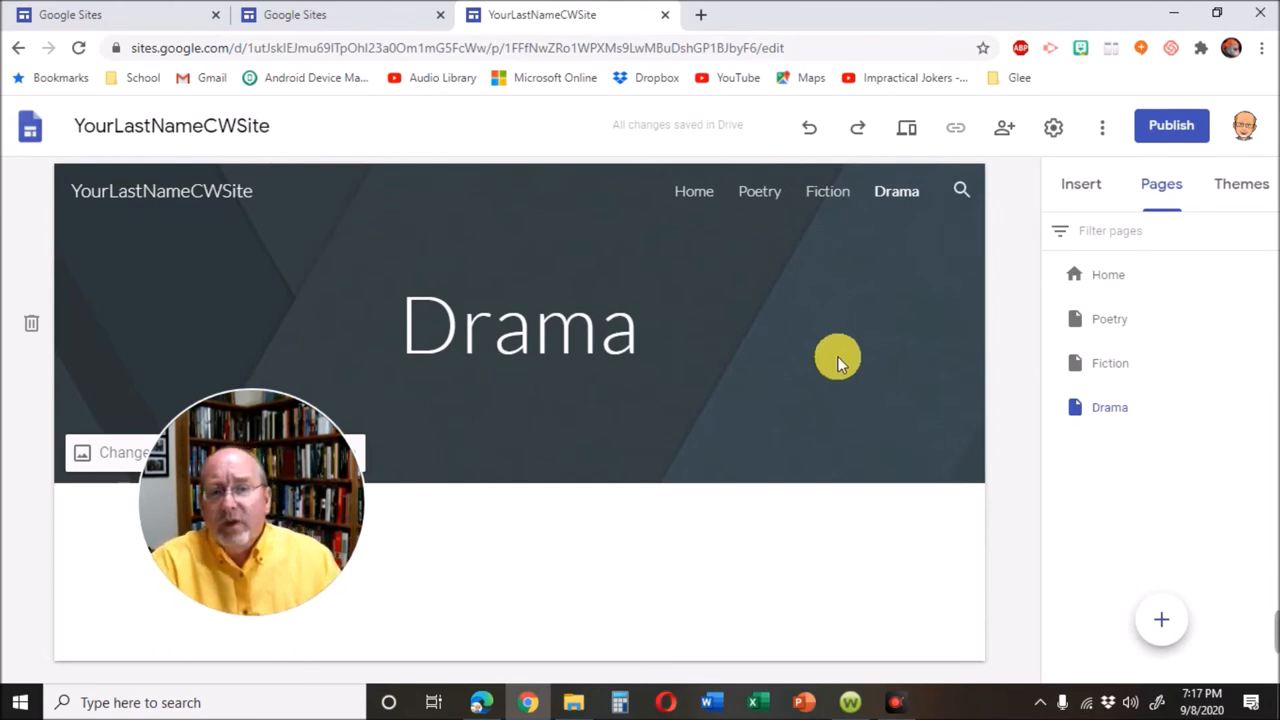
Step: Add an Alliteration subpage under Poetry
{"action": "left_click", "coordinate": [759, 191]}
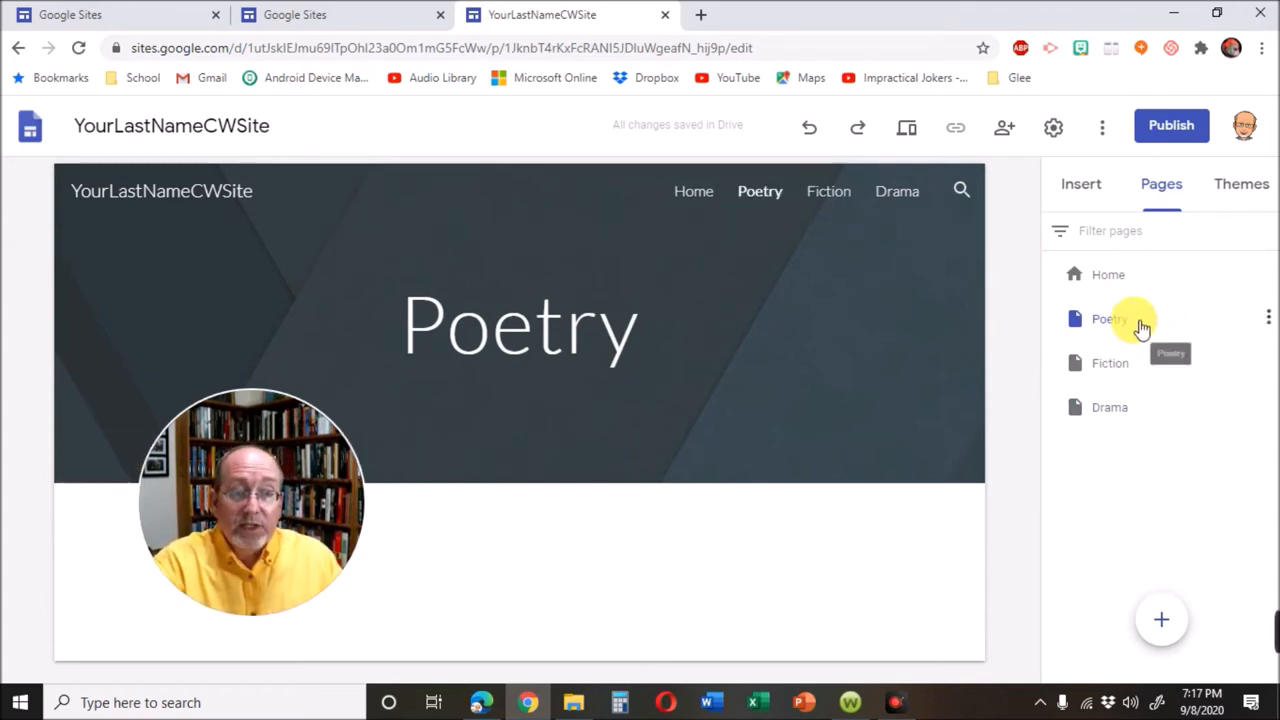
{"action": "left_click", "coordinate": [1109, 318]}
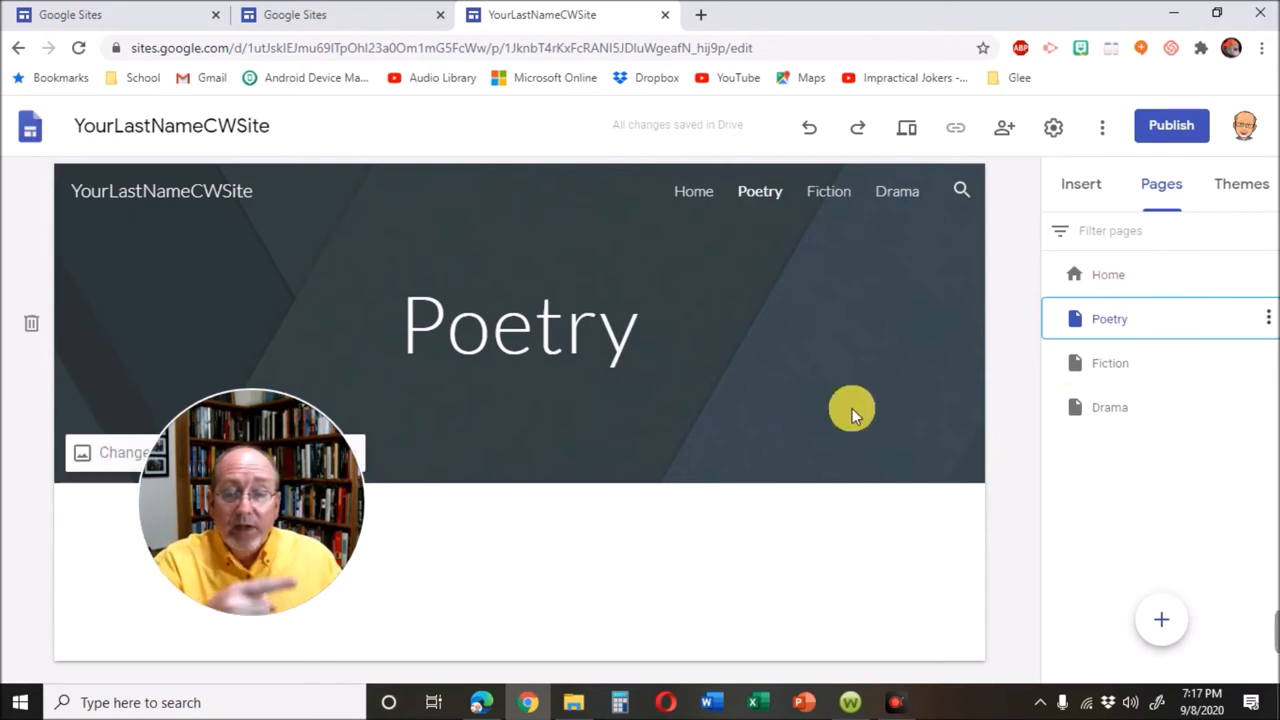
{"action": "left_click", "coordinate": [1268, 318]}
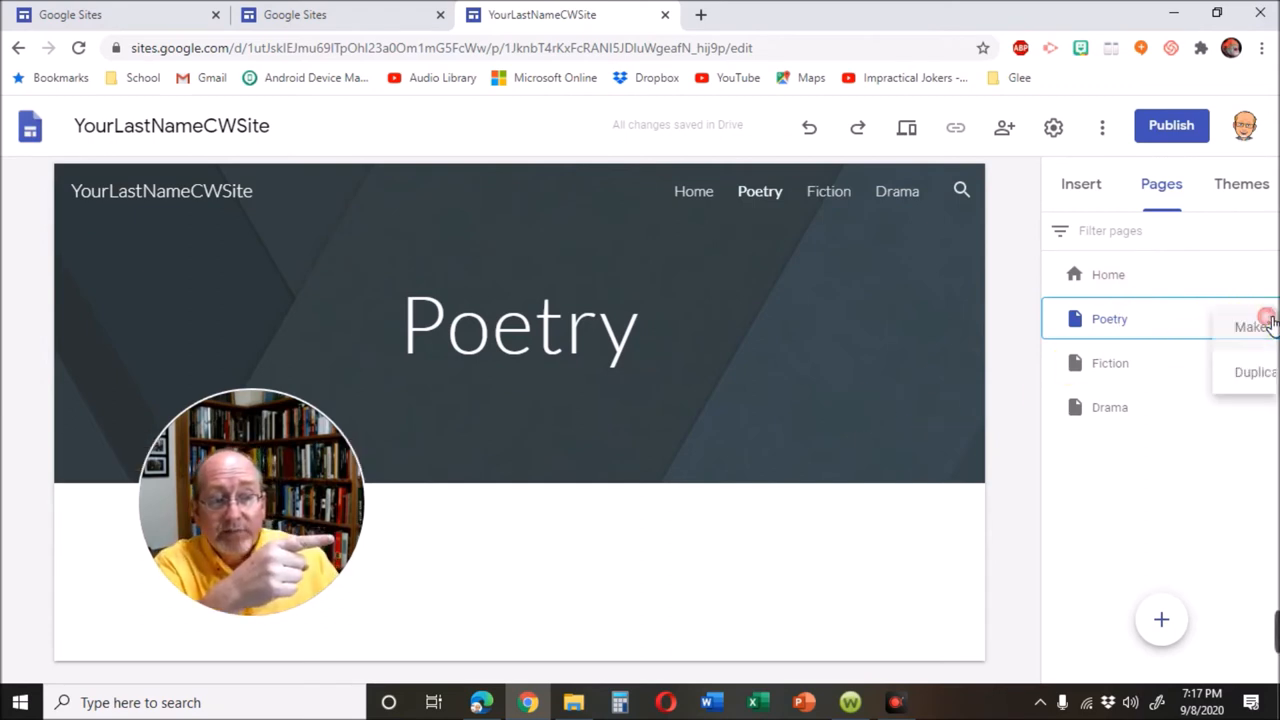
{"action": "left_click", "coordinate": [1267, 318]}
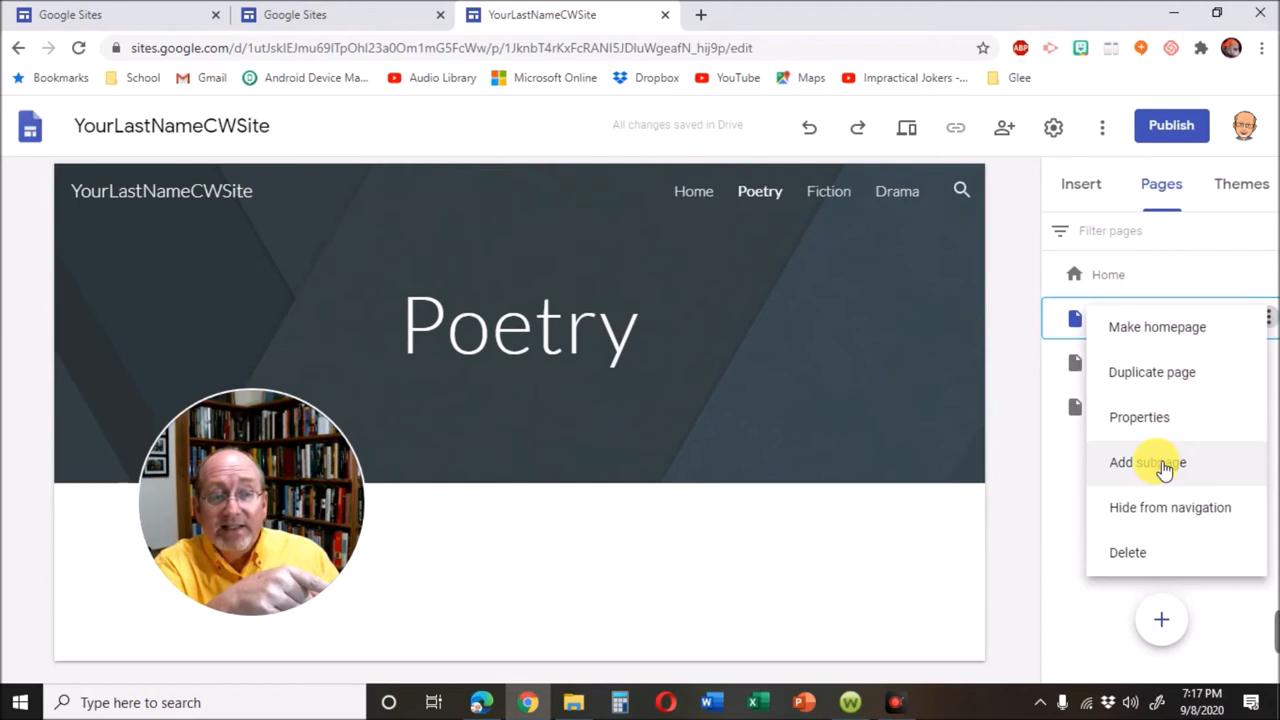
{"action": "left_click", "coordinate": [1147, 462]}
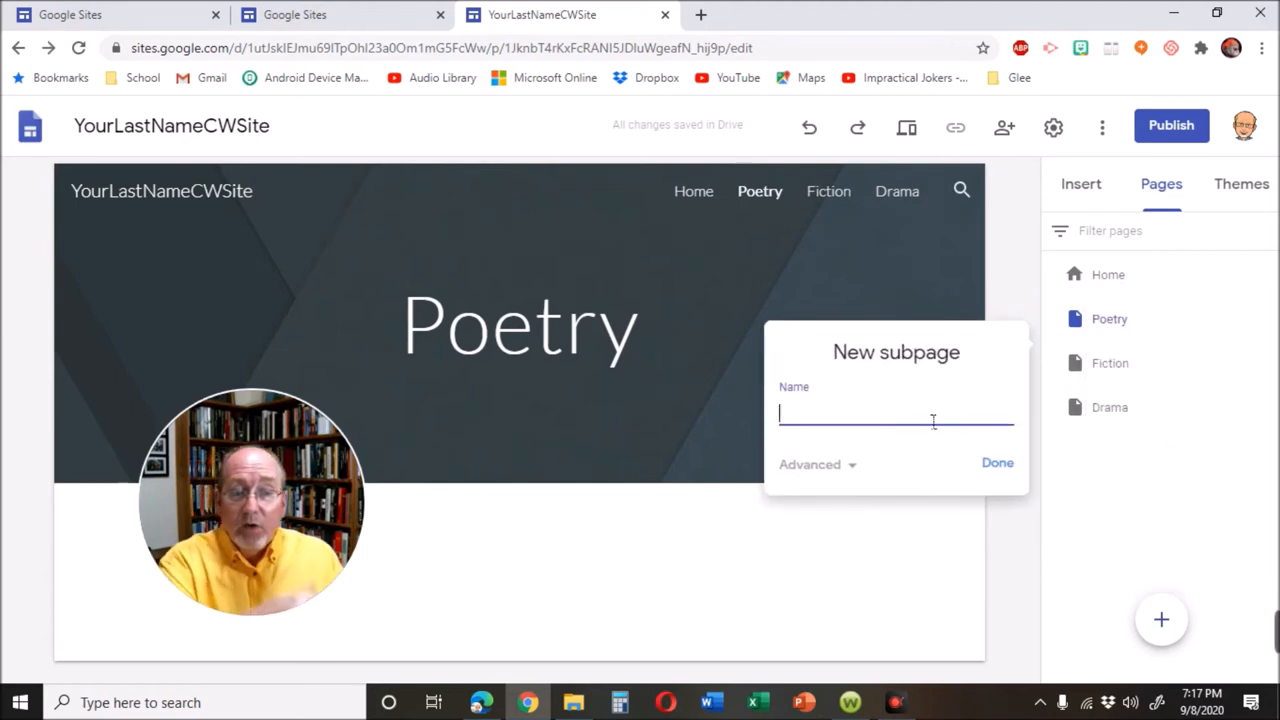
{"action": "type", "text": "All"}
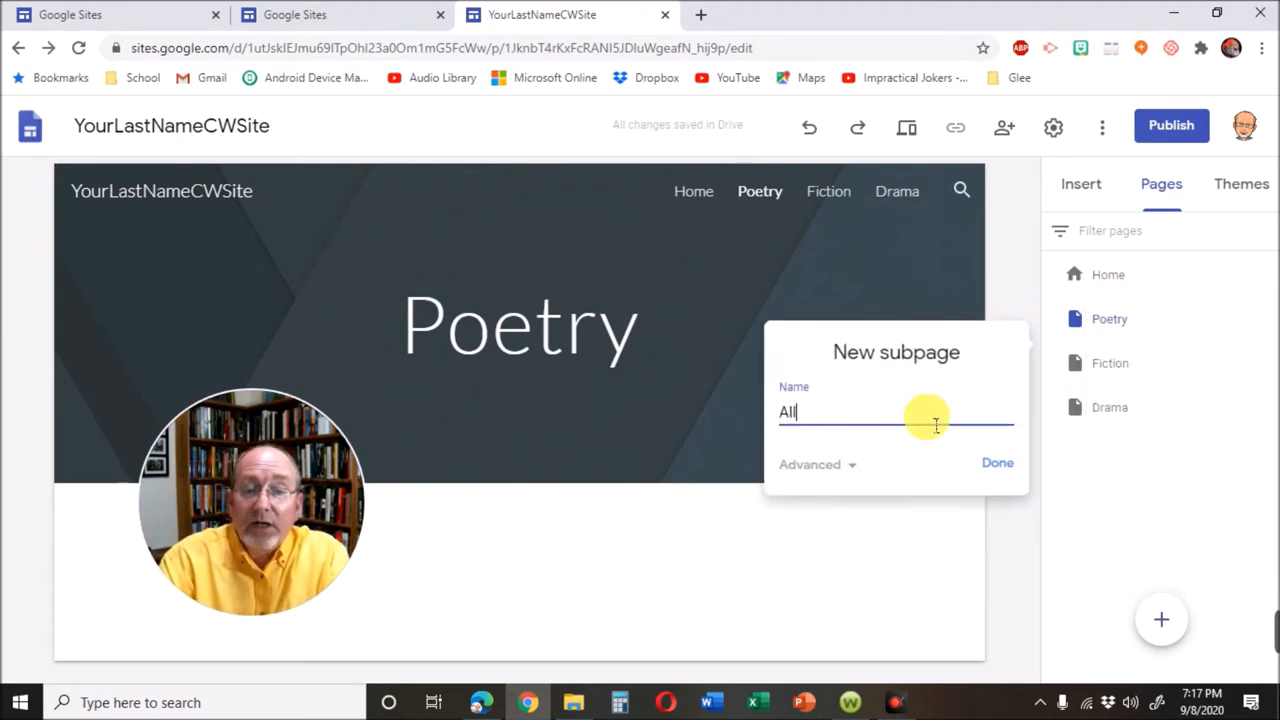
{"action": "left_click", "coordinate": [997, 462]}
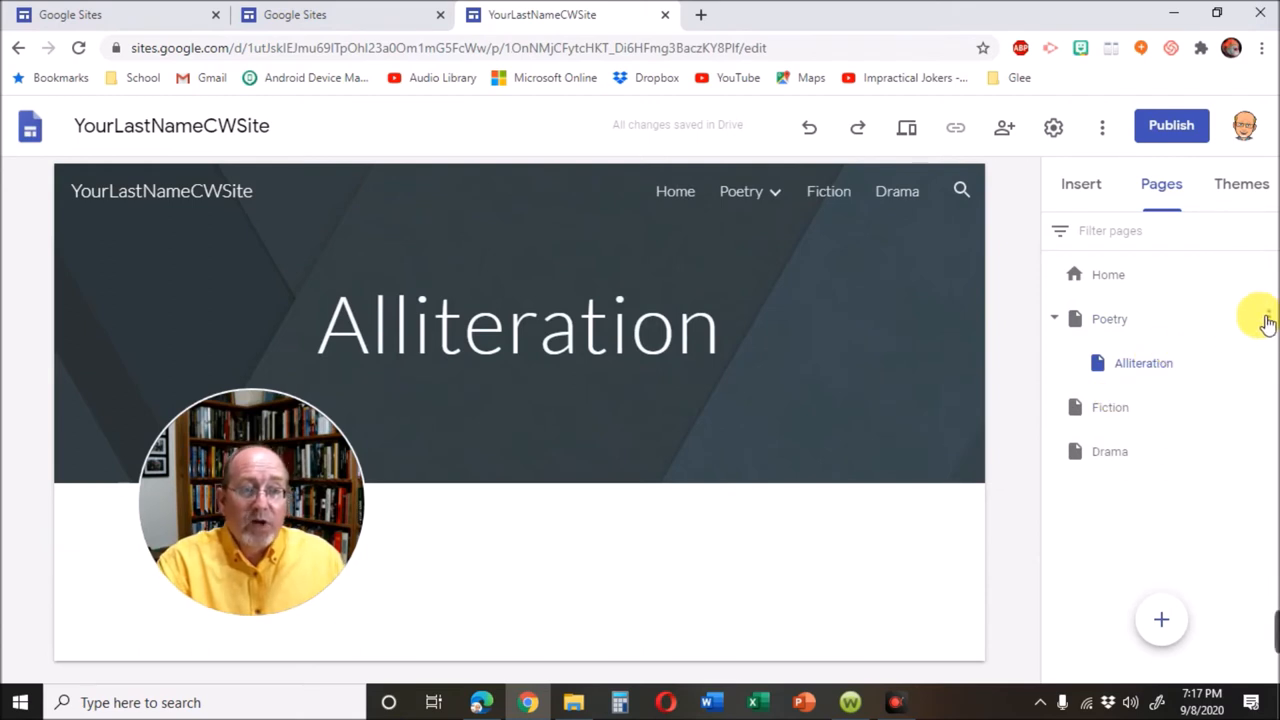
Step: Add the Haiku and Diamante subpages under Poetry
{"action": "left_click", "coordinate": [1266, 318]}
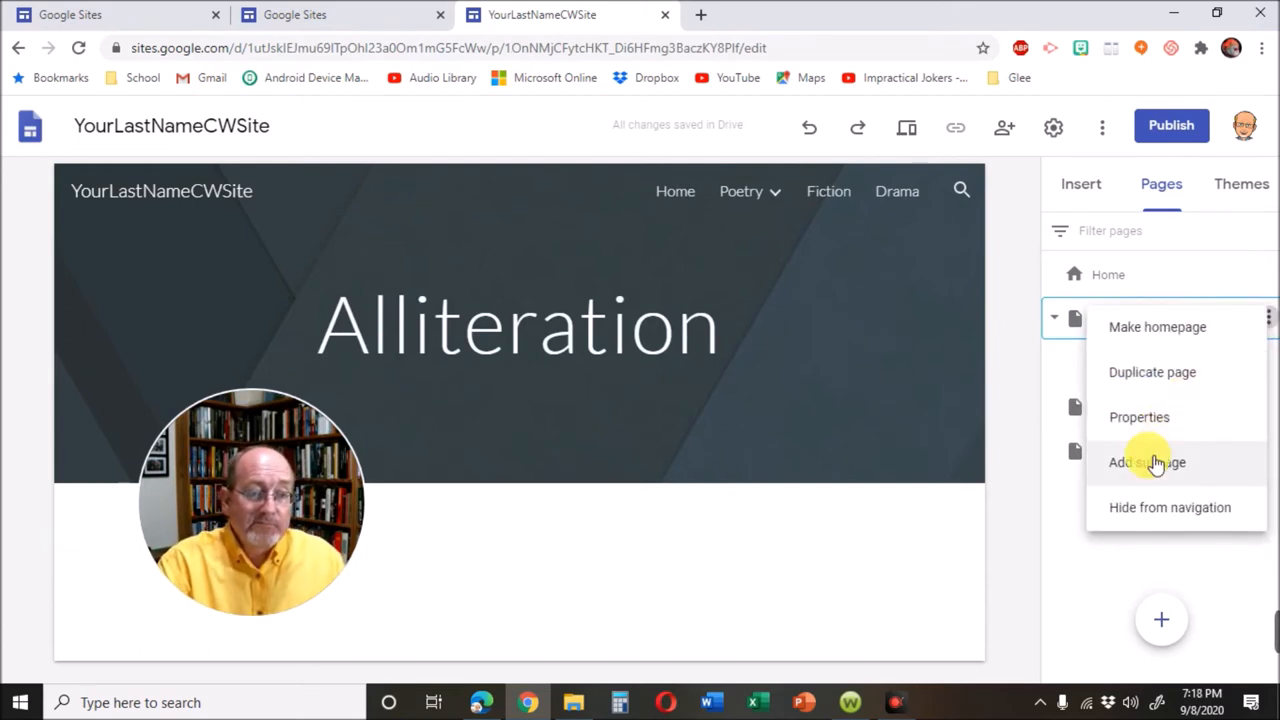
{"action": "left_click", "coordinate": [1147, 462]}
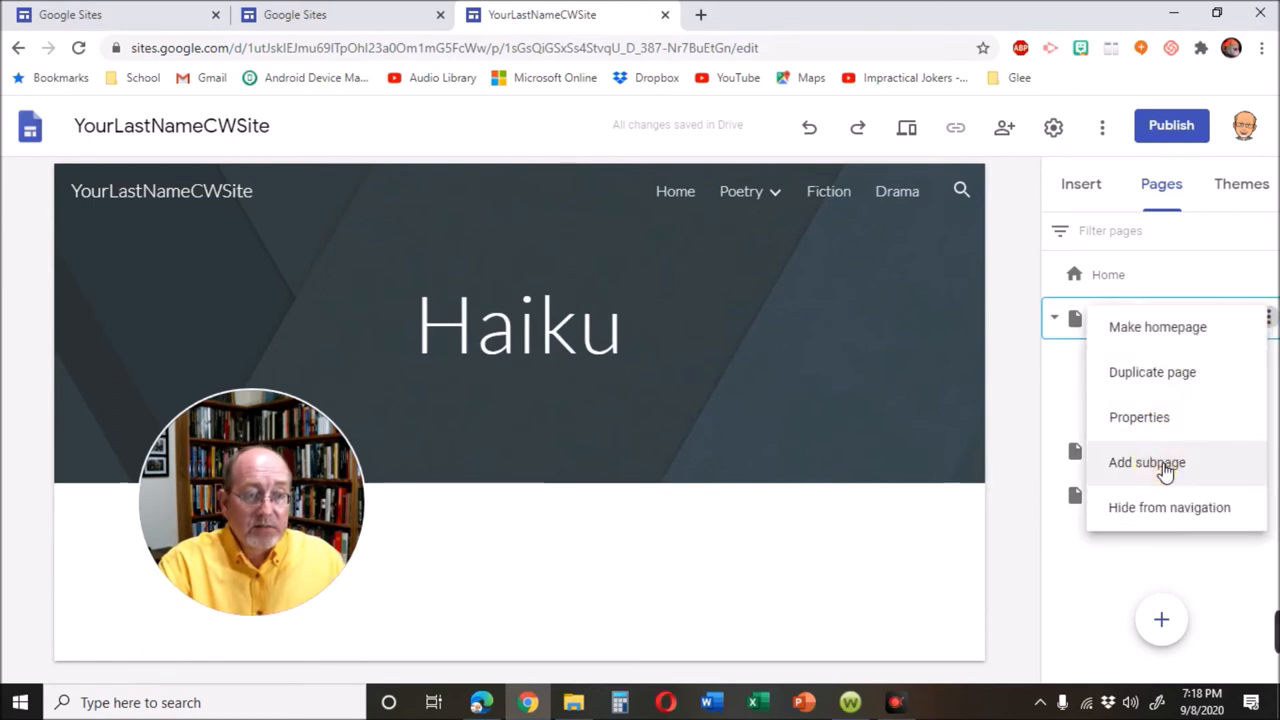
{"action": "left_click", "coordinate": [1146, 462]}
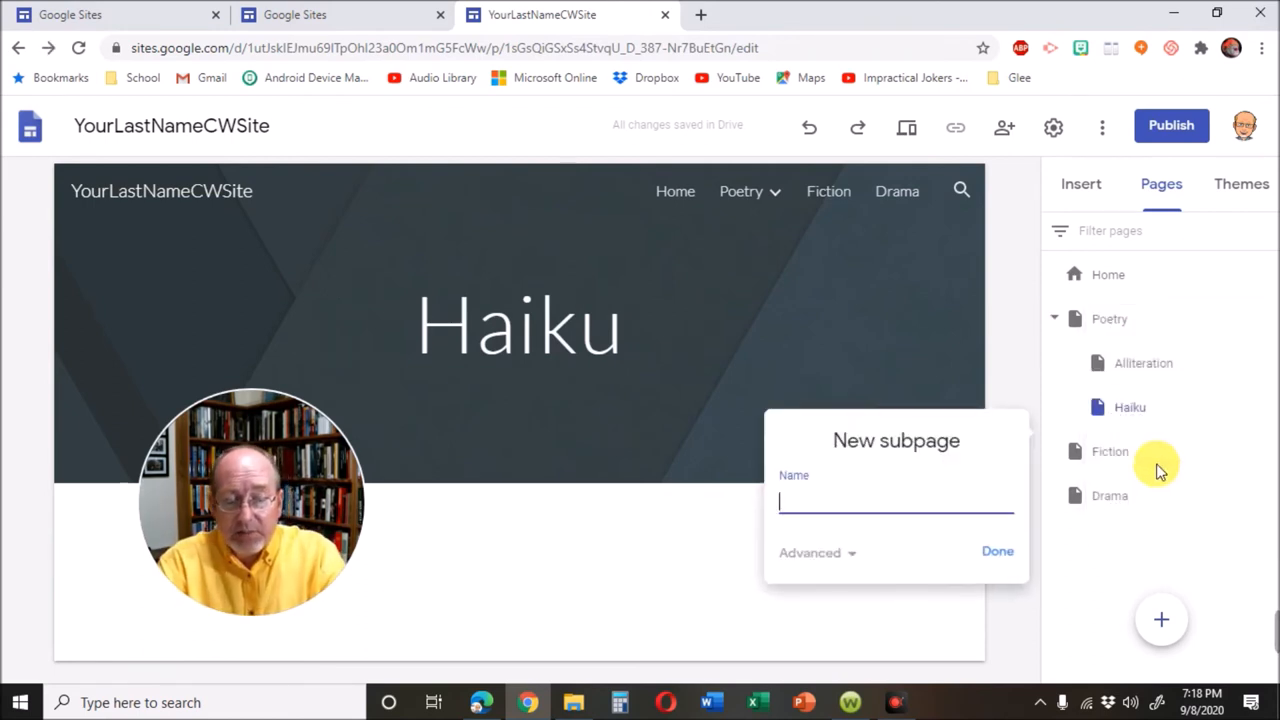
{"action": "left_click", "coordinate": [997, 551]}
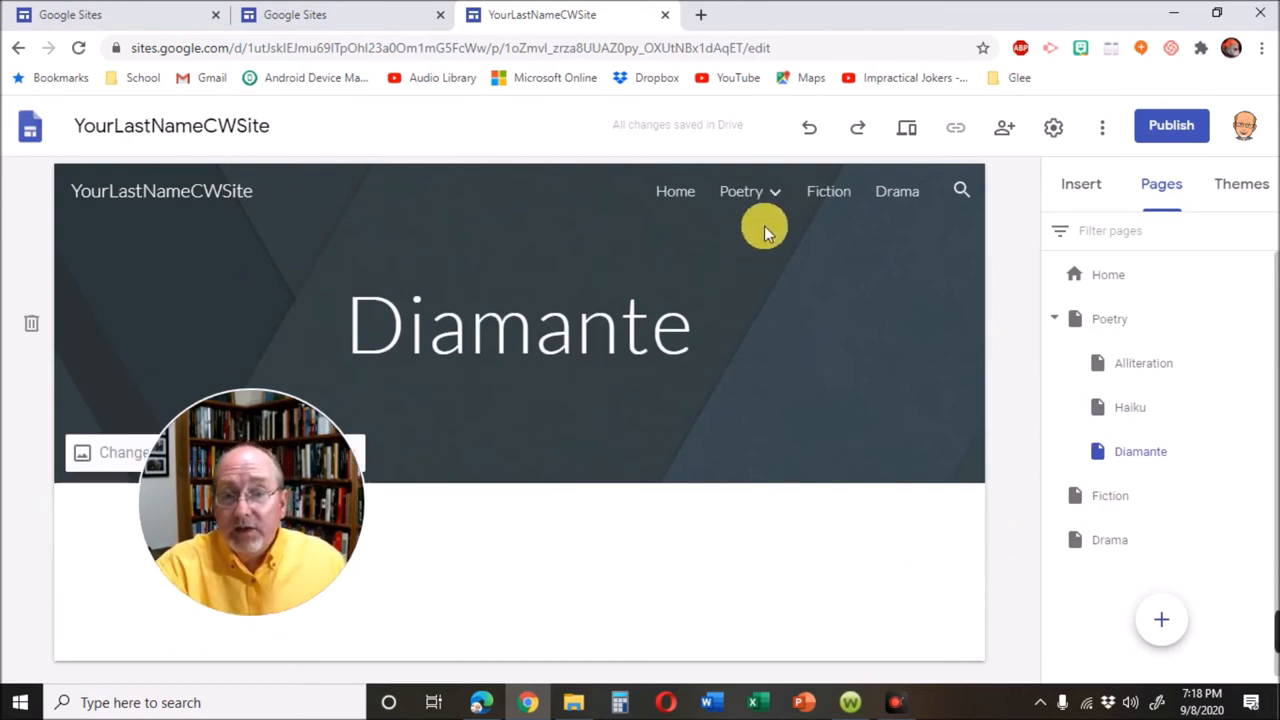
Step: Use the header's Poetry dropdown to visit Haiku, then open Alliteration
{"action": "left_click", "coordinate": [741, 191]}
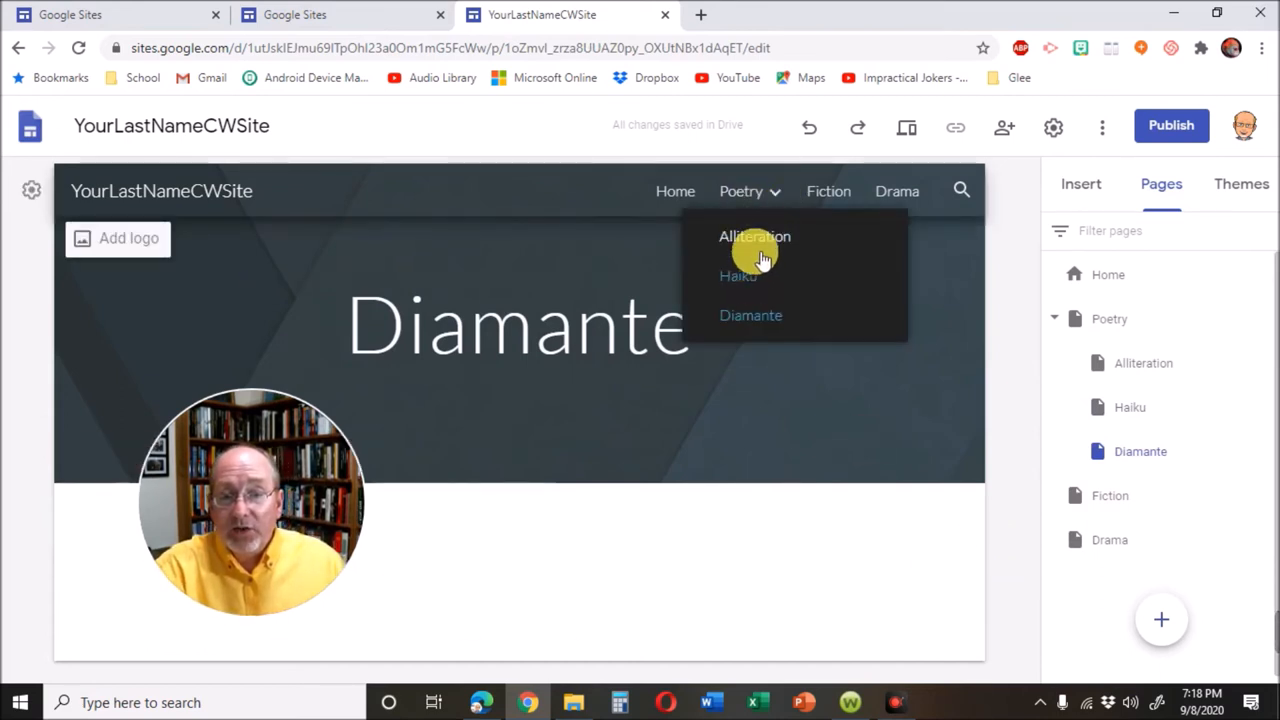
{"action": "left_click", "coordinate": [737, 276]}
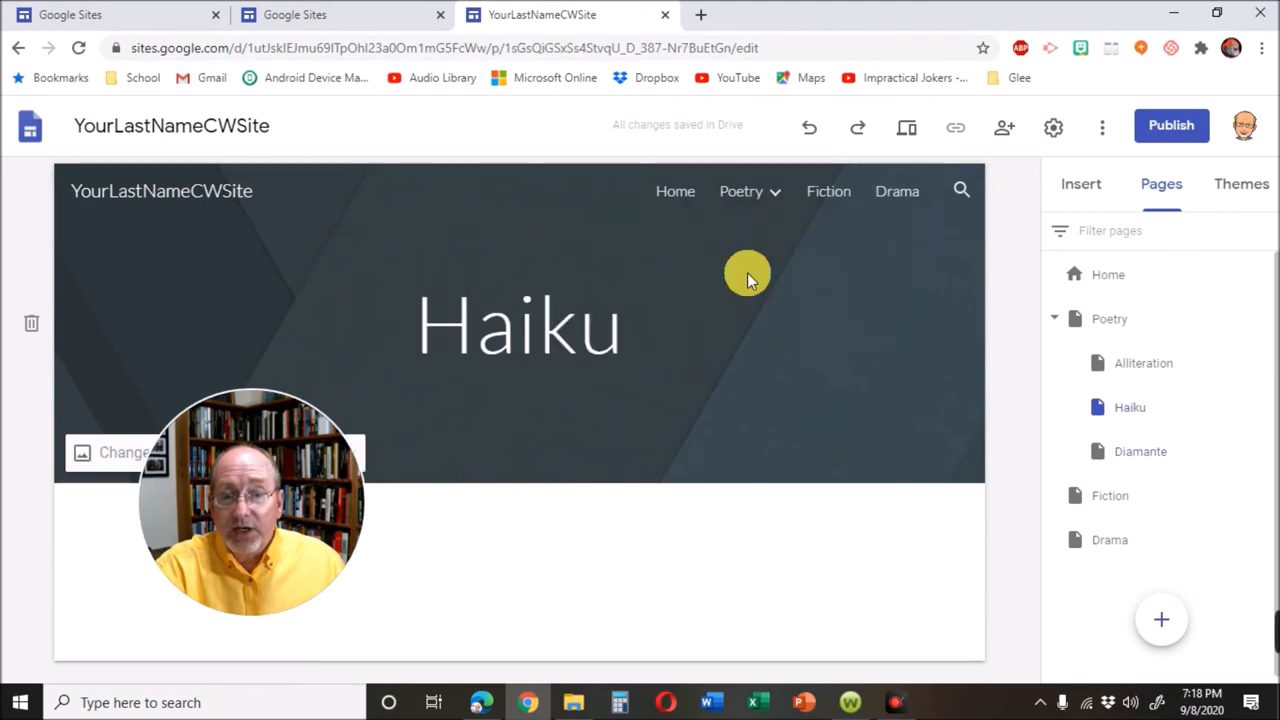
{"action": "left_click", "coordinate": [1143, 363]}
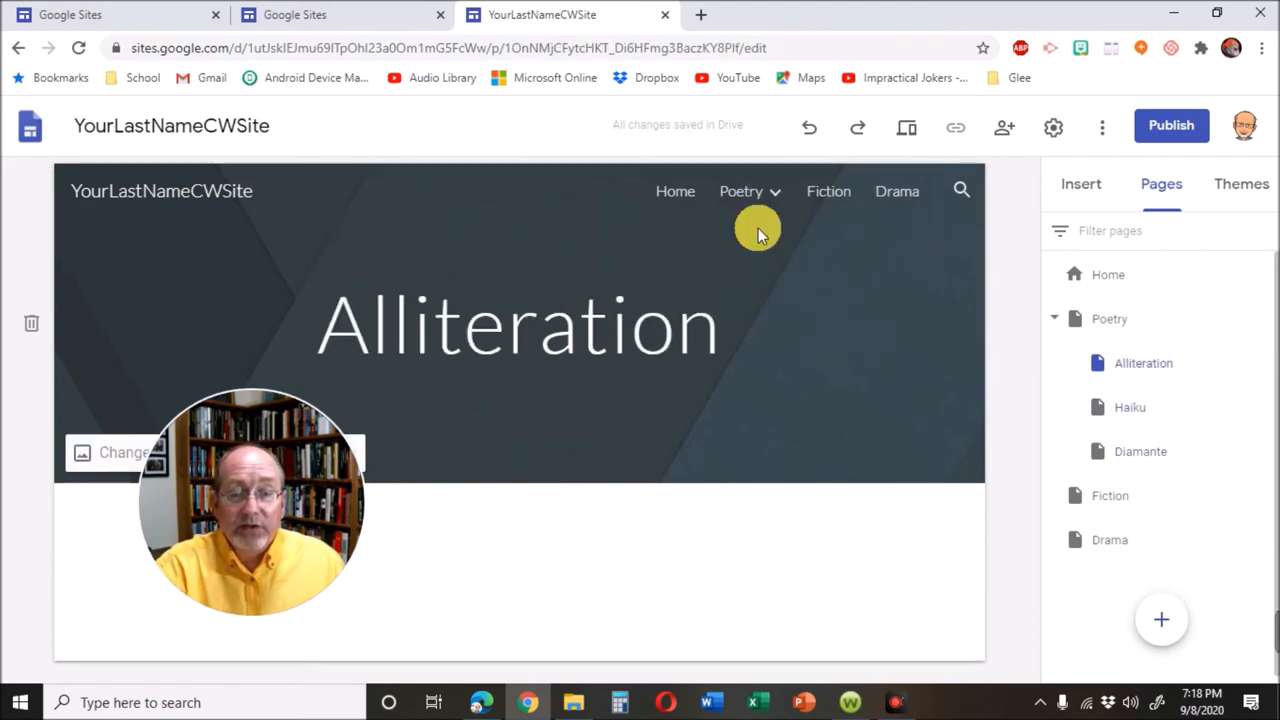
{"action": "left_click_drag", "start_coordinate": [250, 500], "coordinate": [825, 550]}
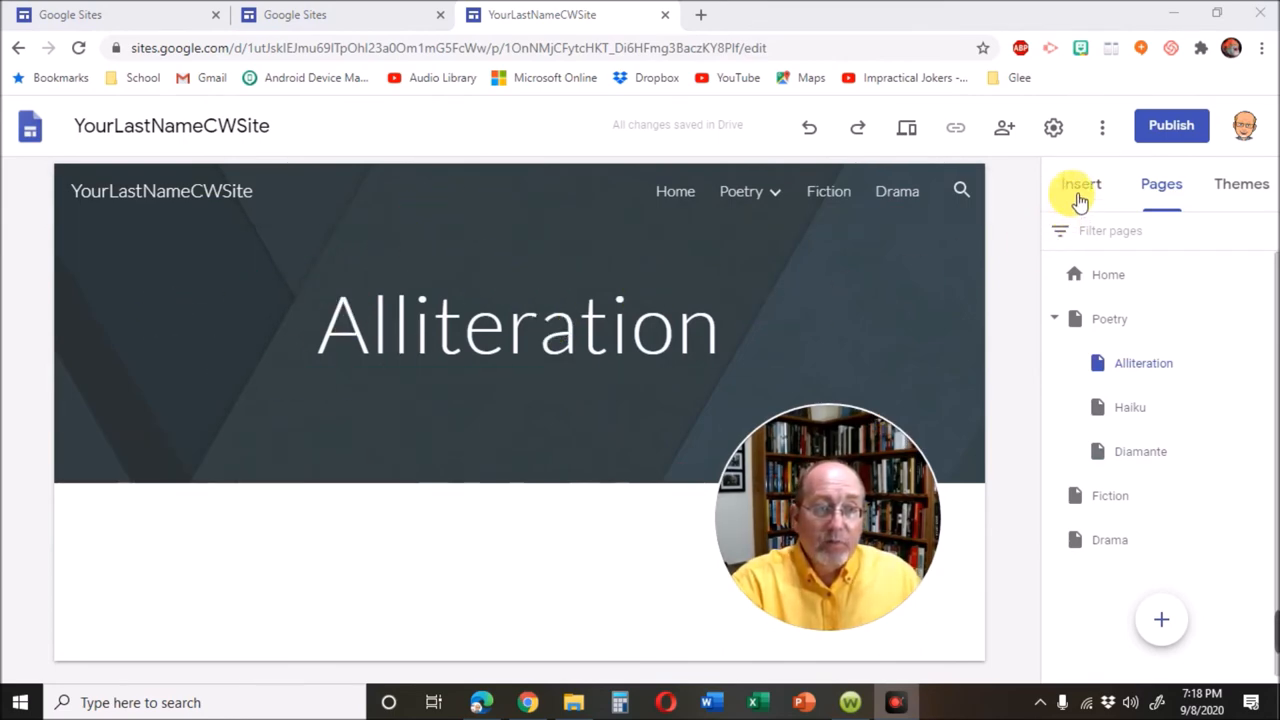
Step: Insert the image-beside-text layout from the Insert panel's Layouts onto Alliteration
{"action": "left_click", "coordinate": [1080, 184]}
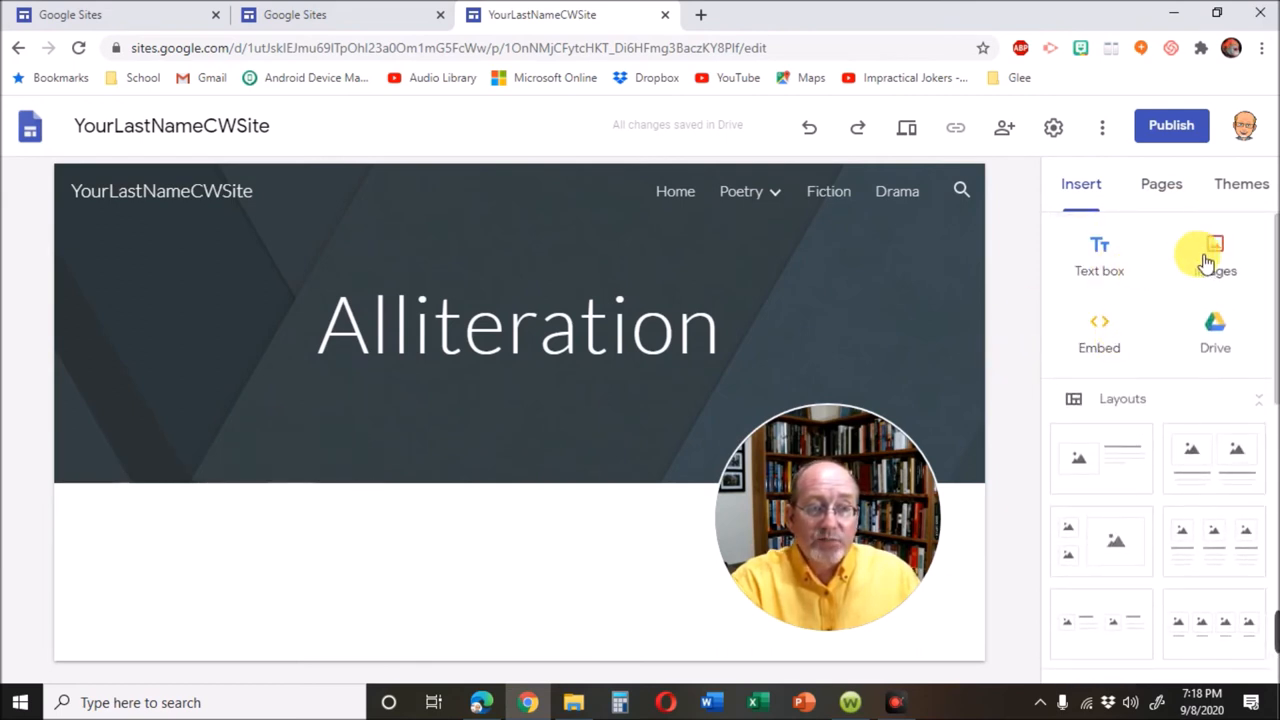
{"action": "left_click", "coordinate": [1100, 458]}
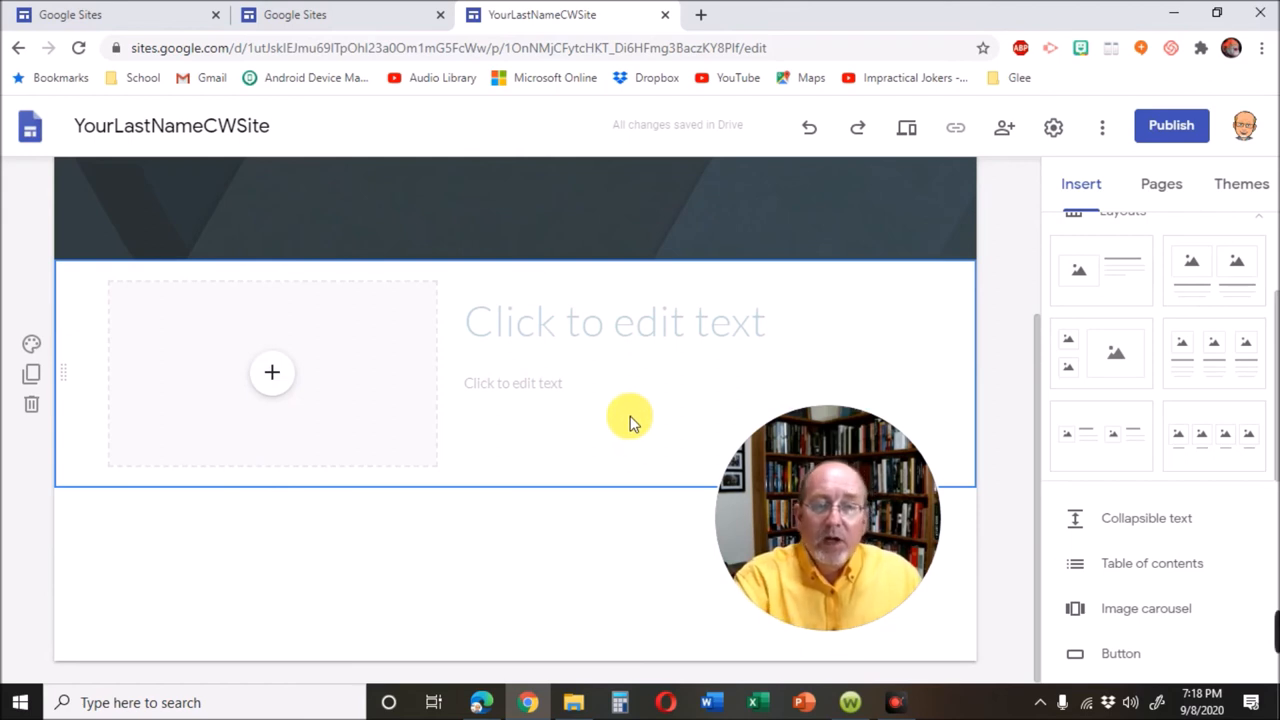
{"action": "scroll", "scroll_direction": "up", "scroll_amount": 3}
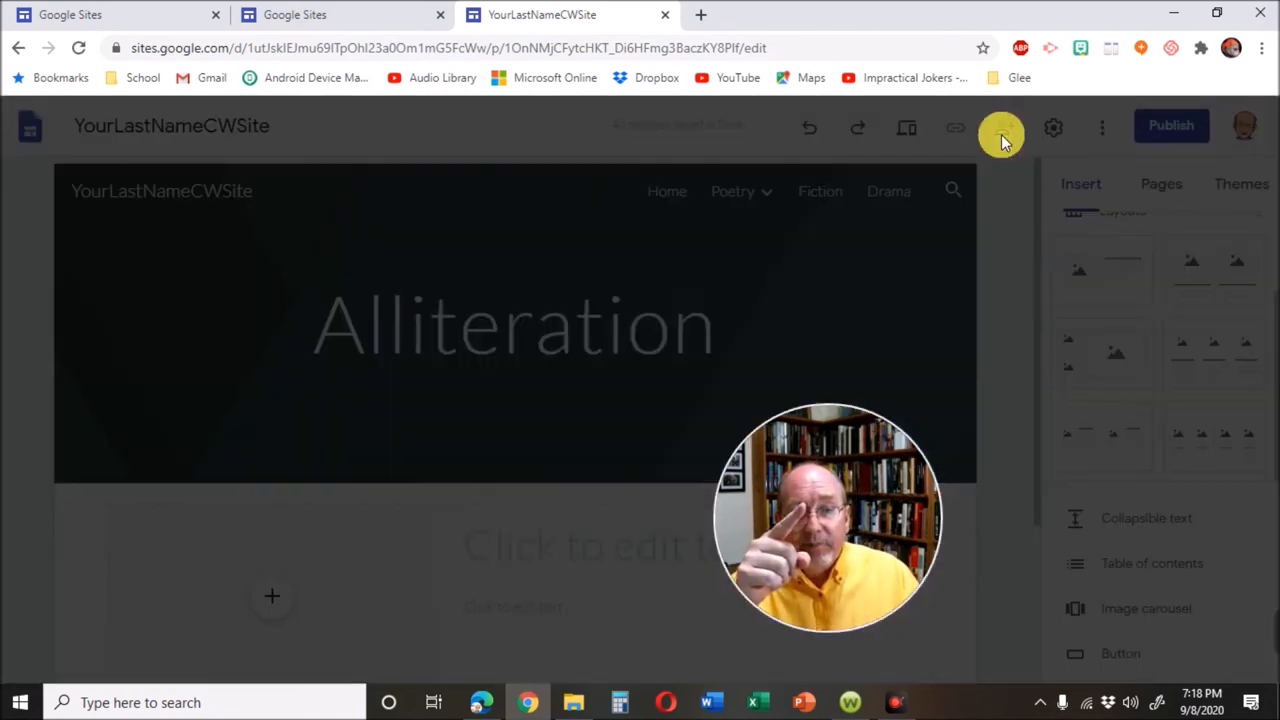
{"action": "left_click", "coordinate": [1004, 127]}
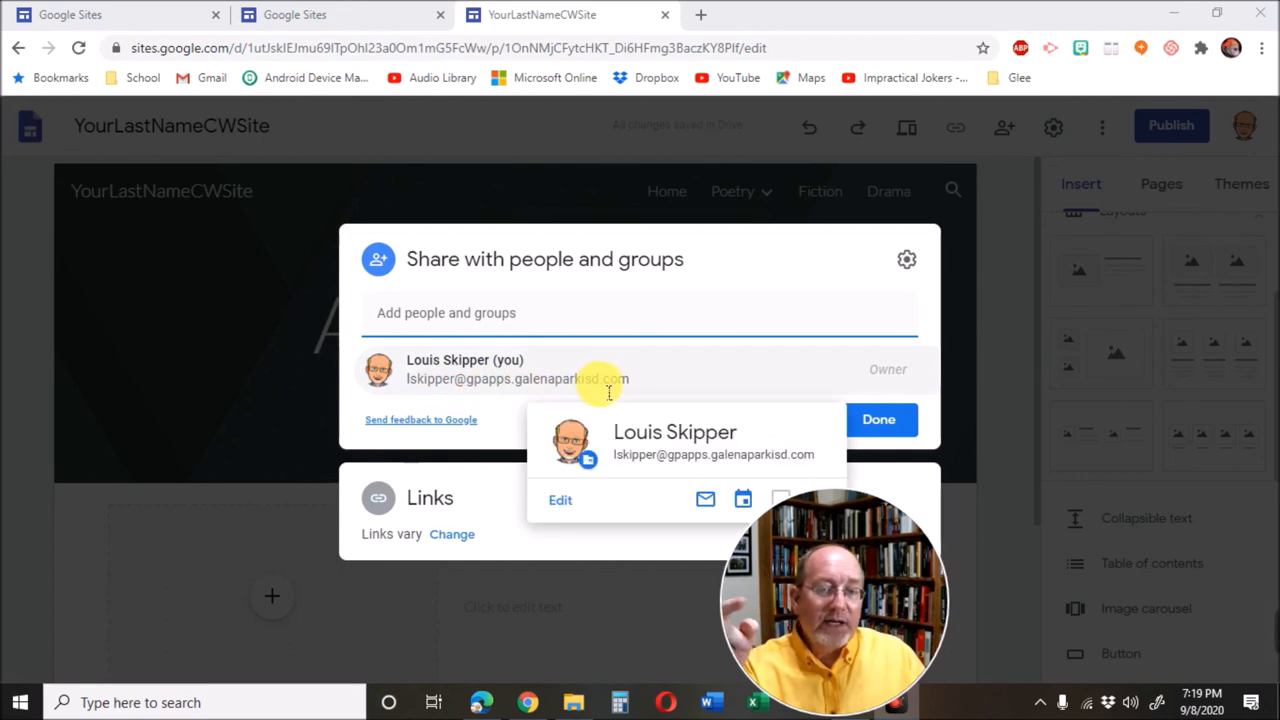
{"action": "mouse_move", "coordinate": [638, 392]}
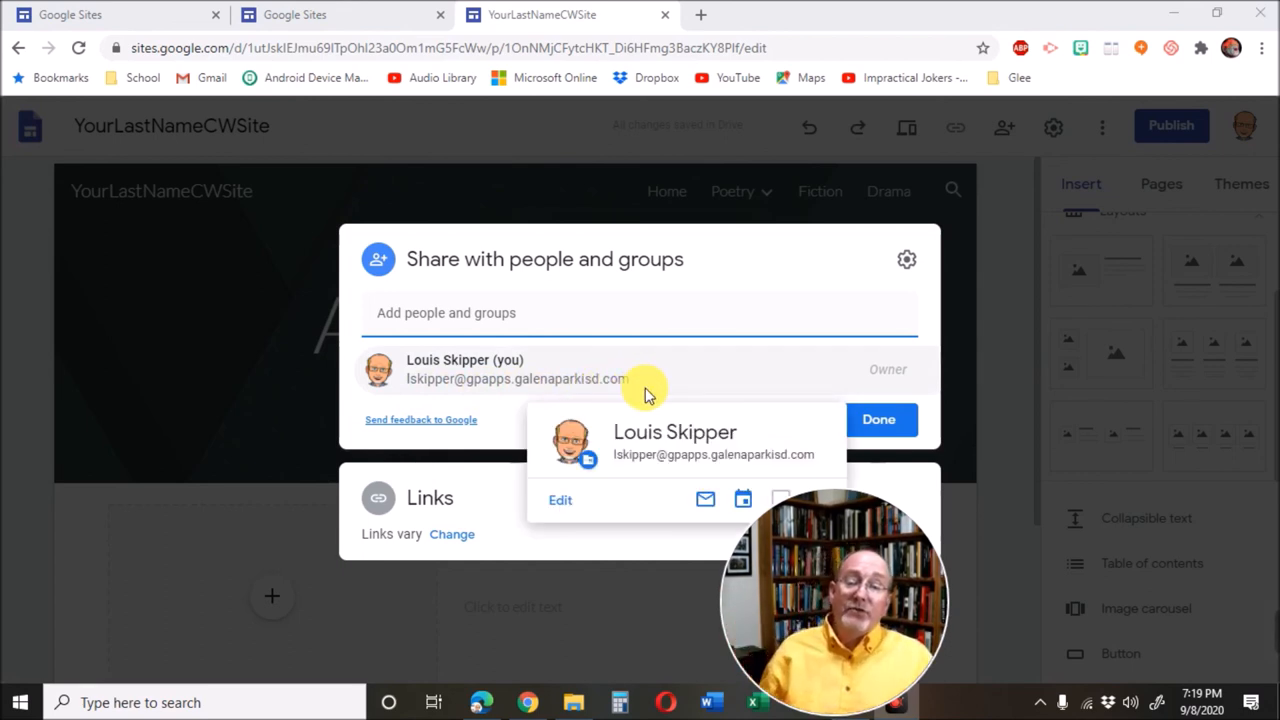
{"action": "left_click", "coordinate": [878, 419]}
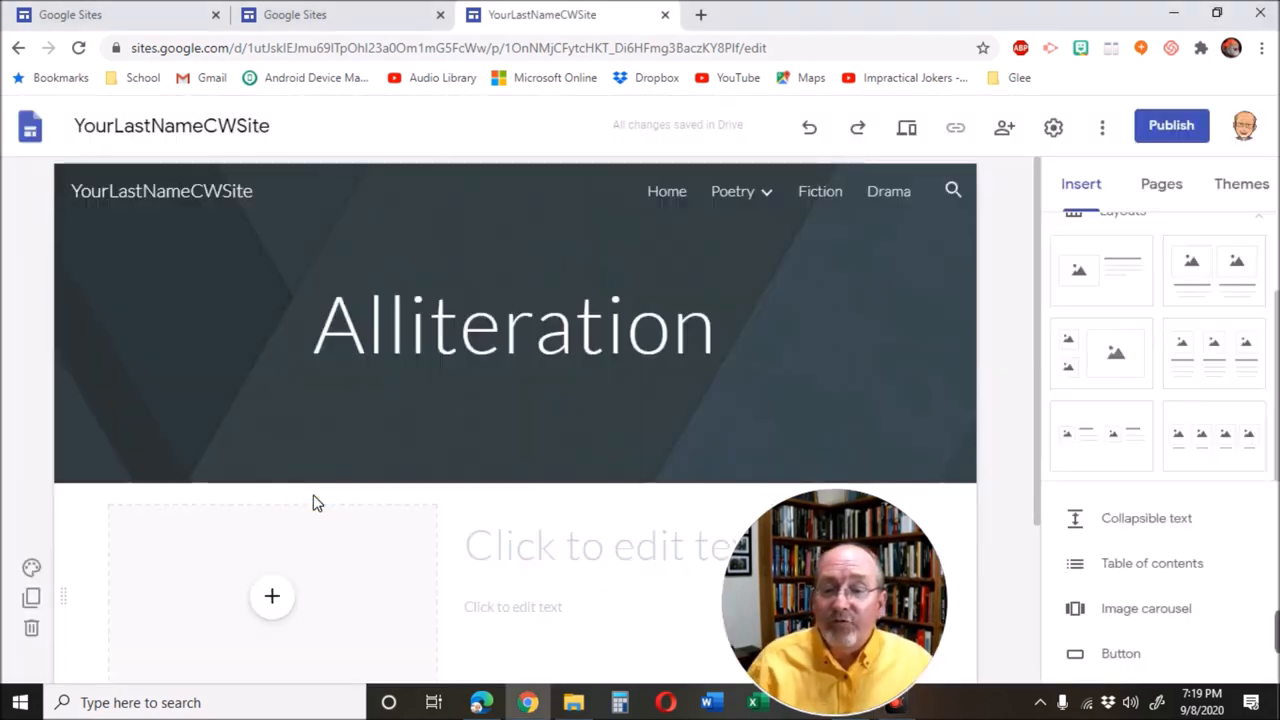